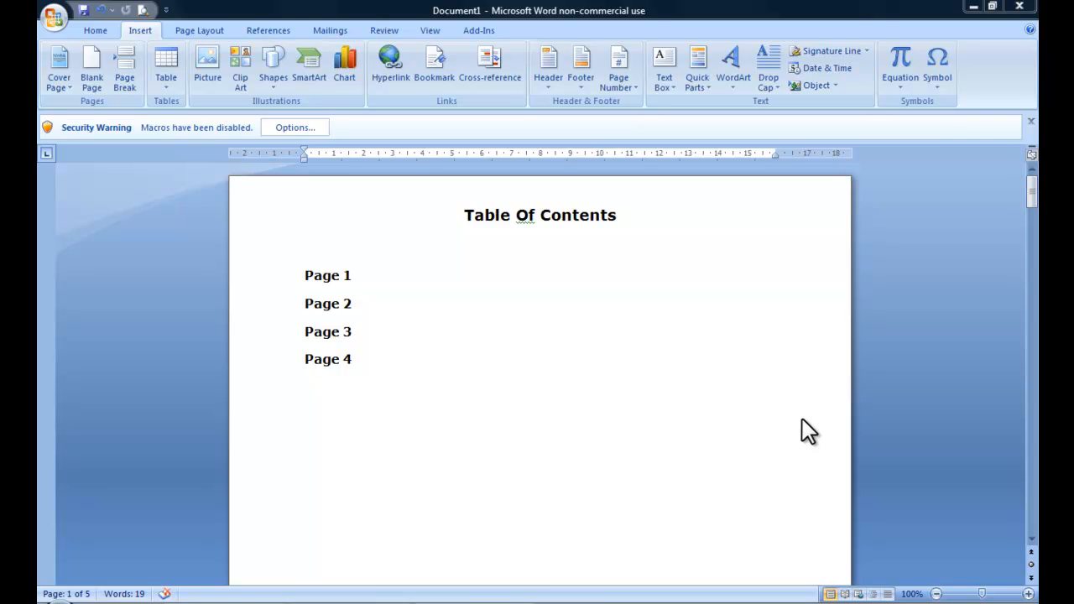
pyautogui.moveTo(468, 255)
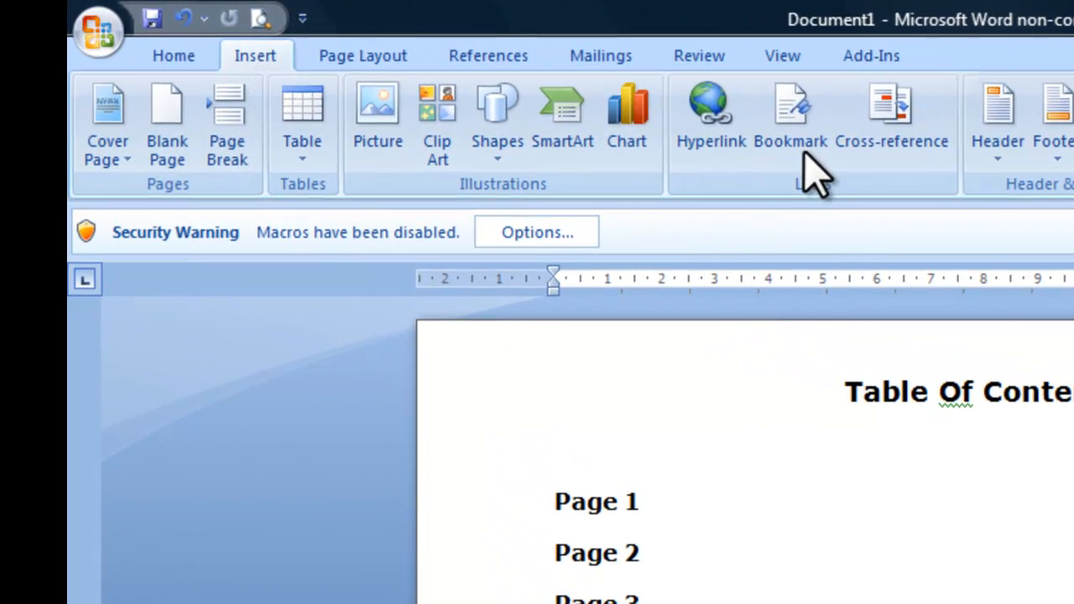
pyautogui.moveTo(712, 114)
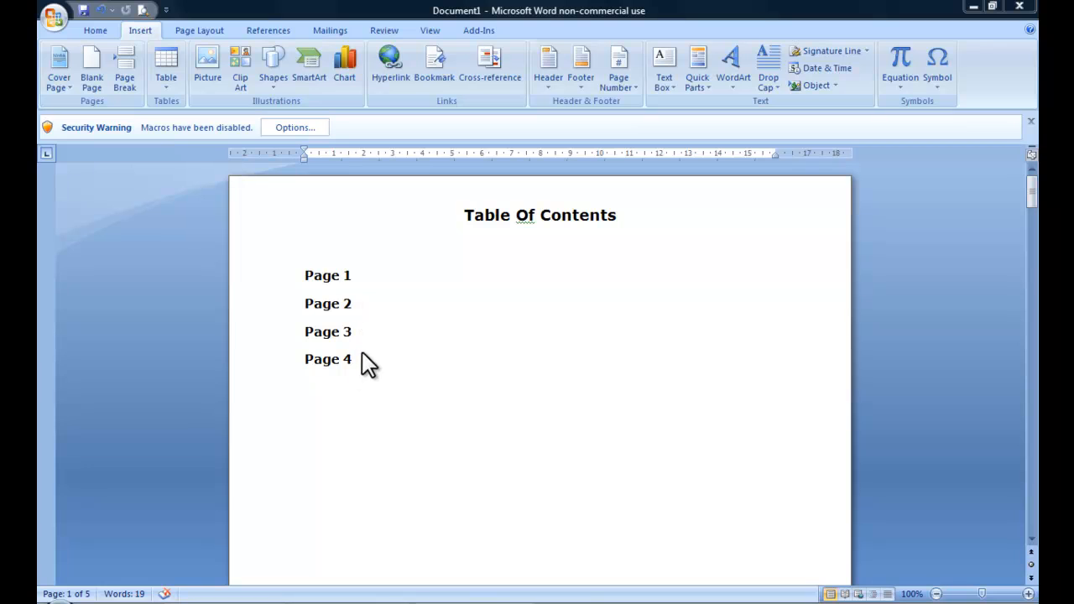
pyautogui.moveTo(329, 336)
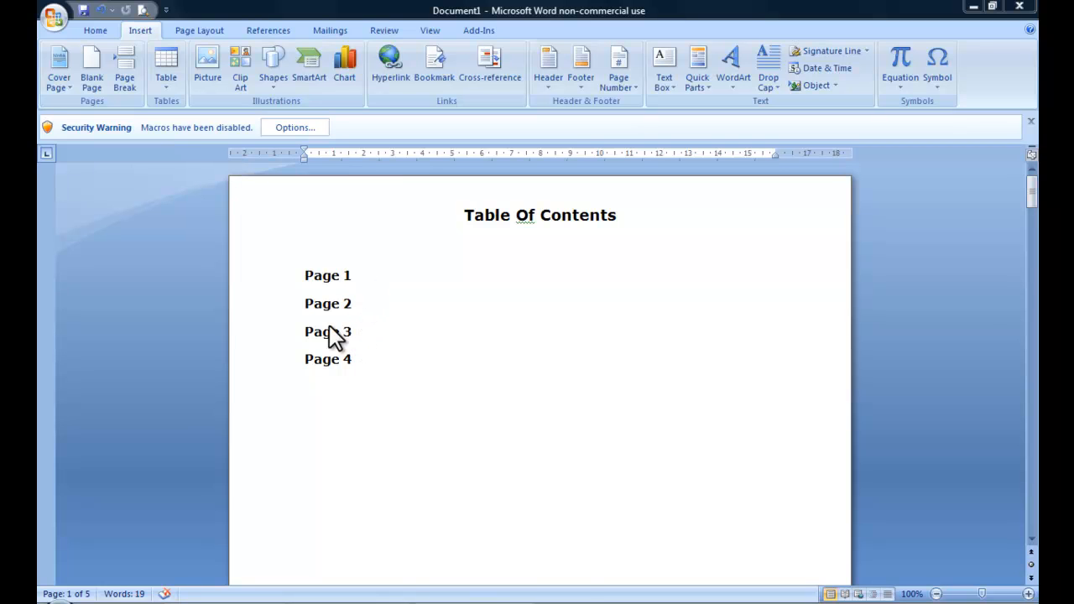
pyautogui.moveTo(959, 292)
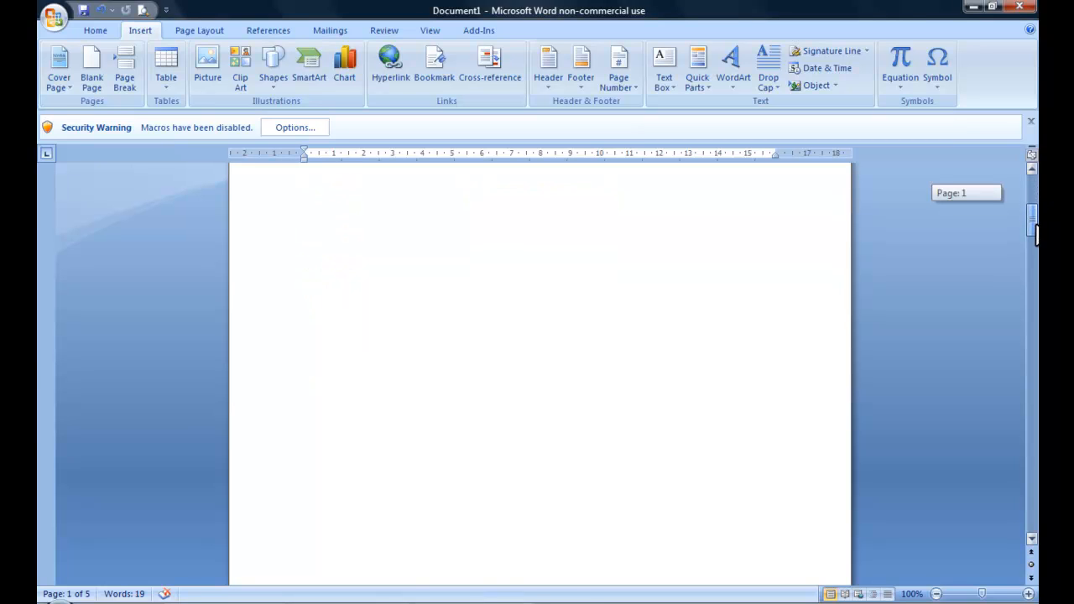
# Step: Add a bookmark named 'toc' on the Table Of Contents title
pyautogui.scroll(-3)
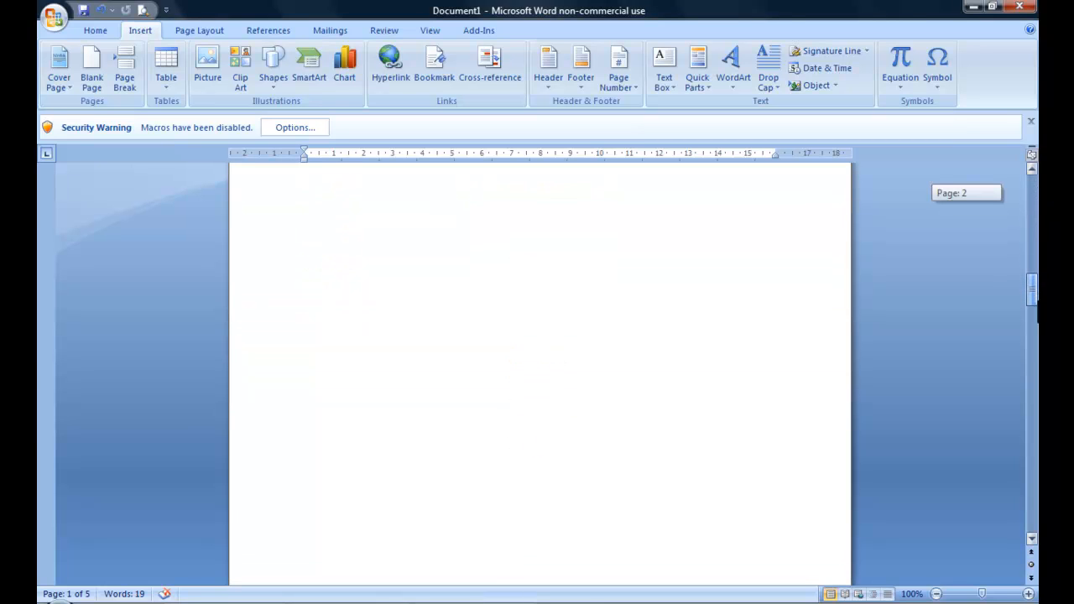
pyautogui.scroll(-3)
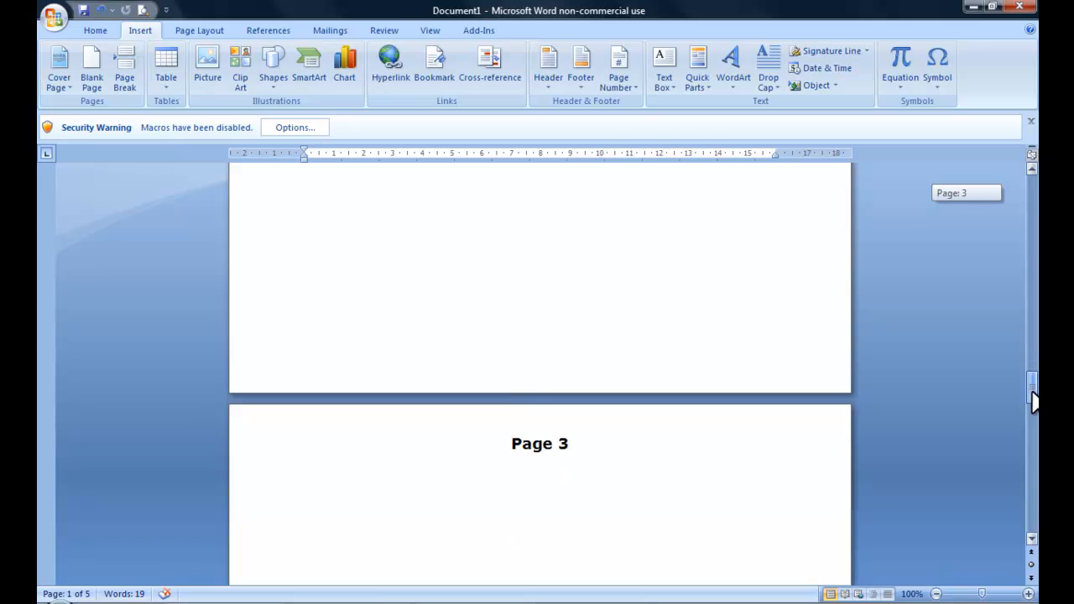
pyautogui.scroll(3)
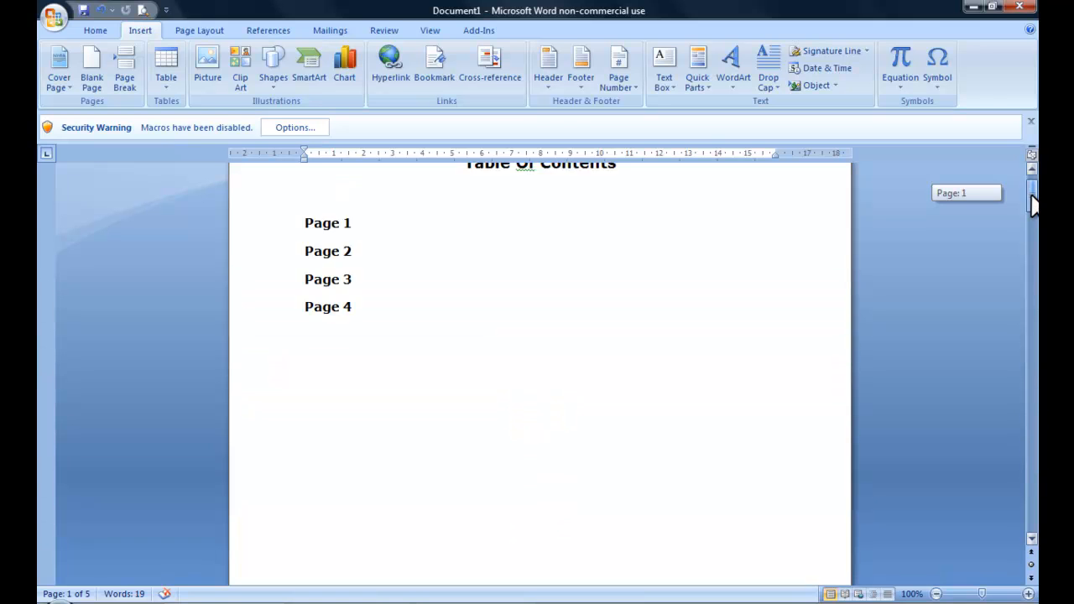
pyautogui.scroll(3)
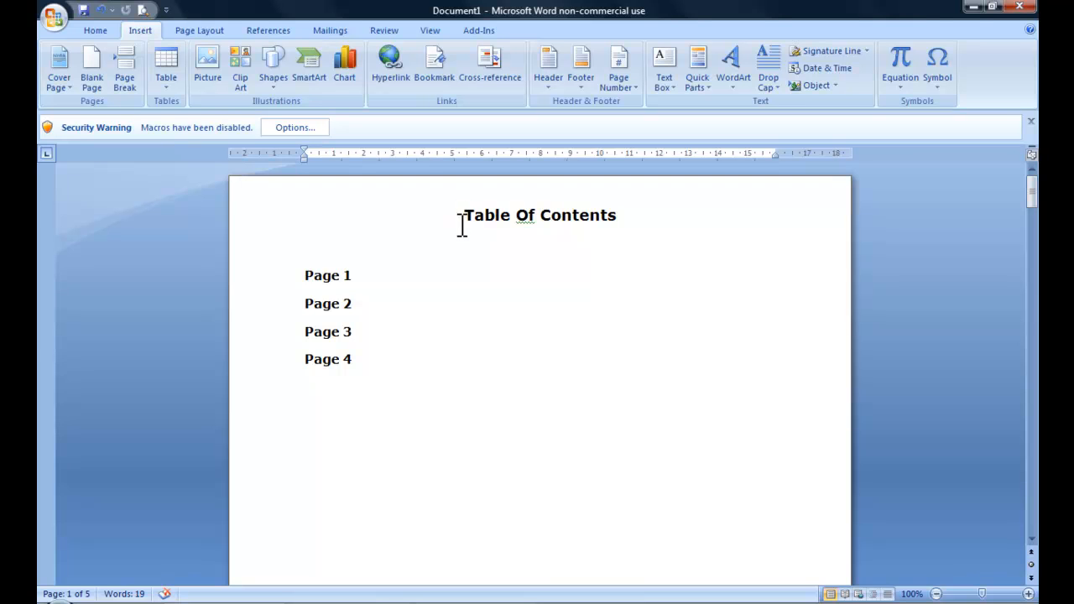
pyautogui.moveTo(651, 220)
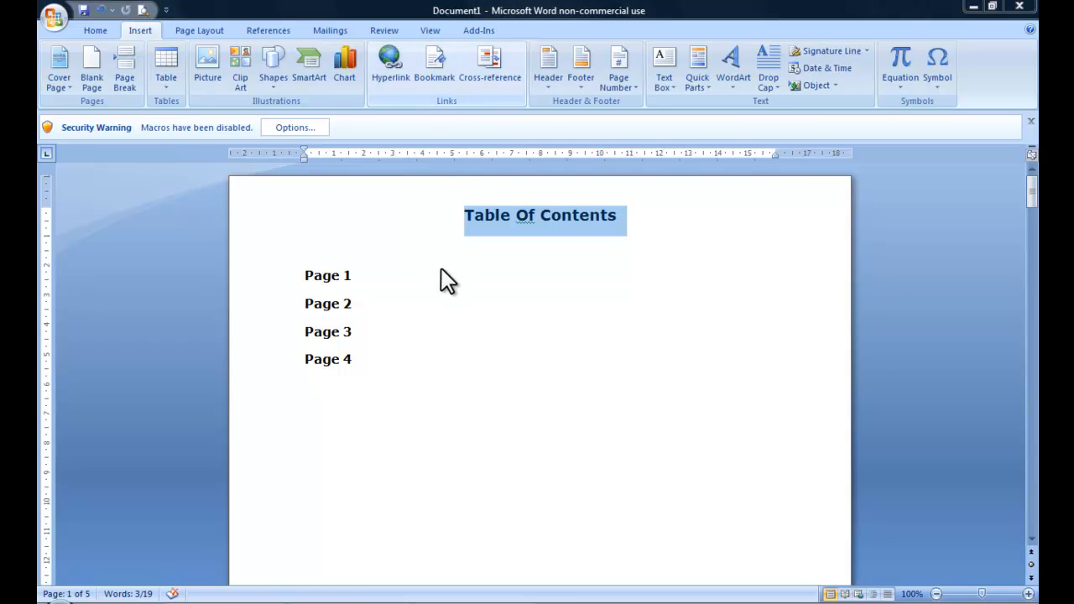
pyautogui.click(433, 64)
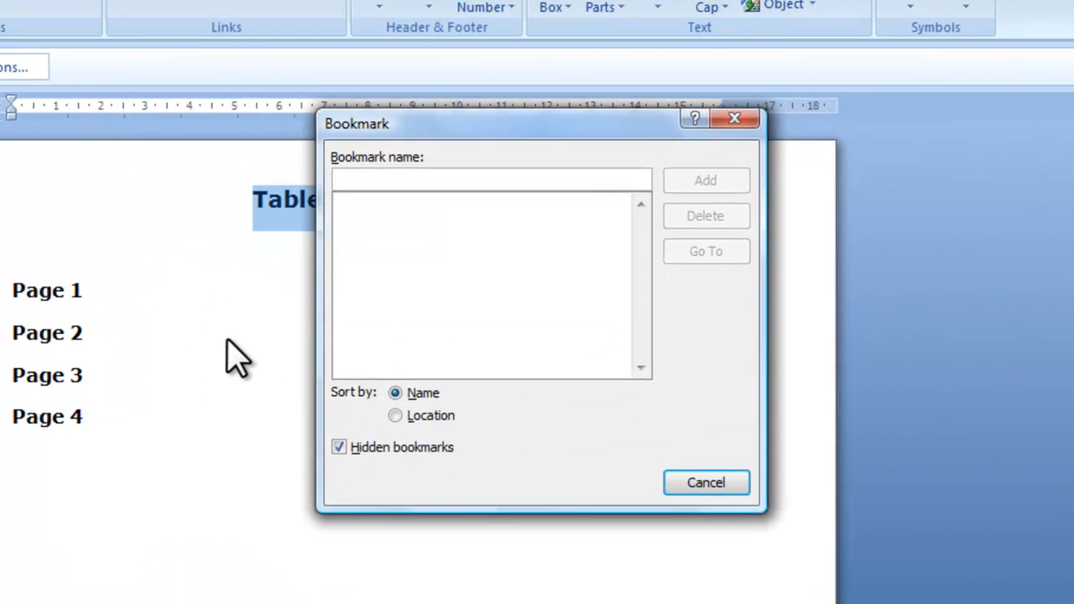
pyautogui.write('toc')
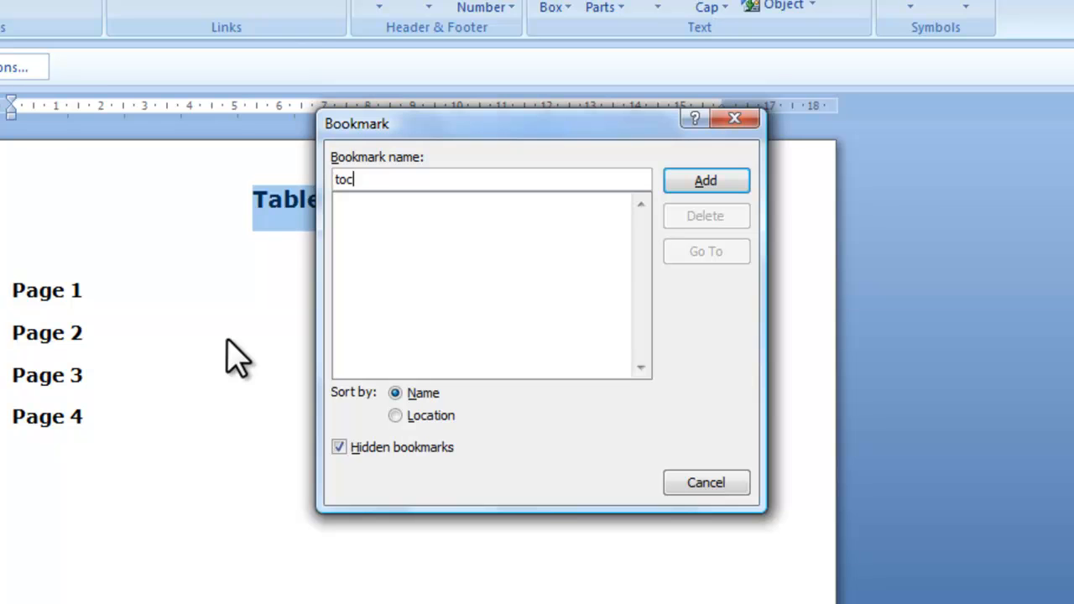
pyautogui.click(706, 182)
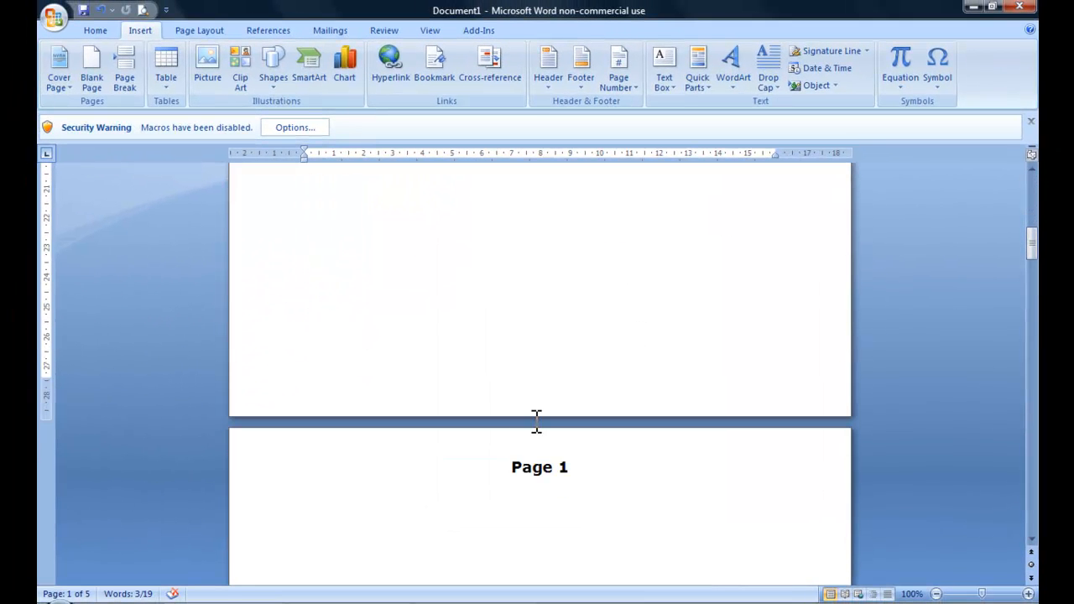
# Step: Add bookmarks p1, p2, p3 and p4 on the Page 1–4 titles
pyautogui.doubleClick(541, 467)
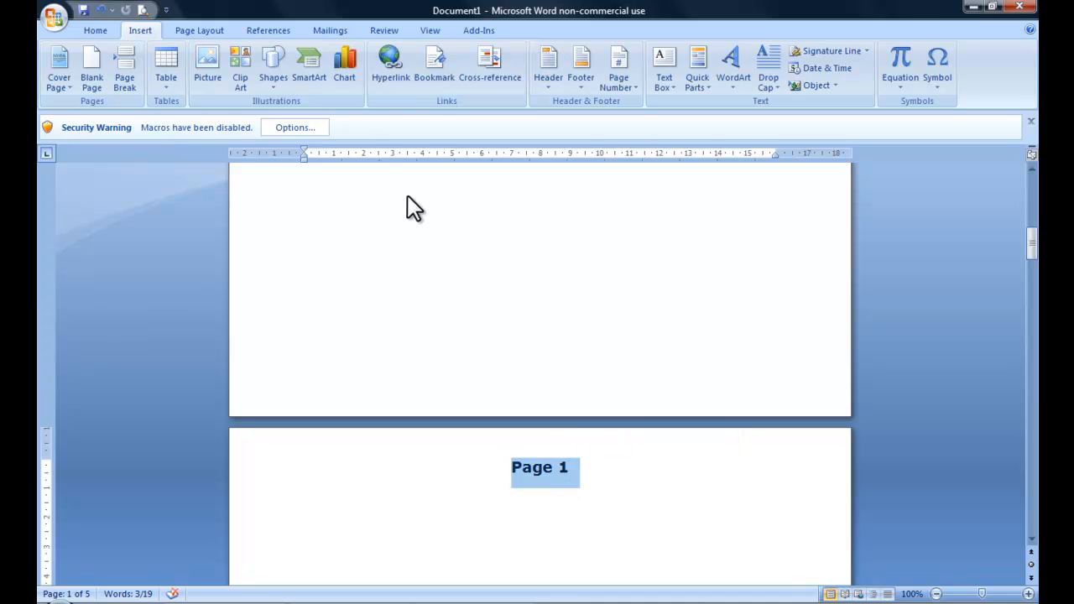
pyautogui.click(433, 64)
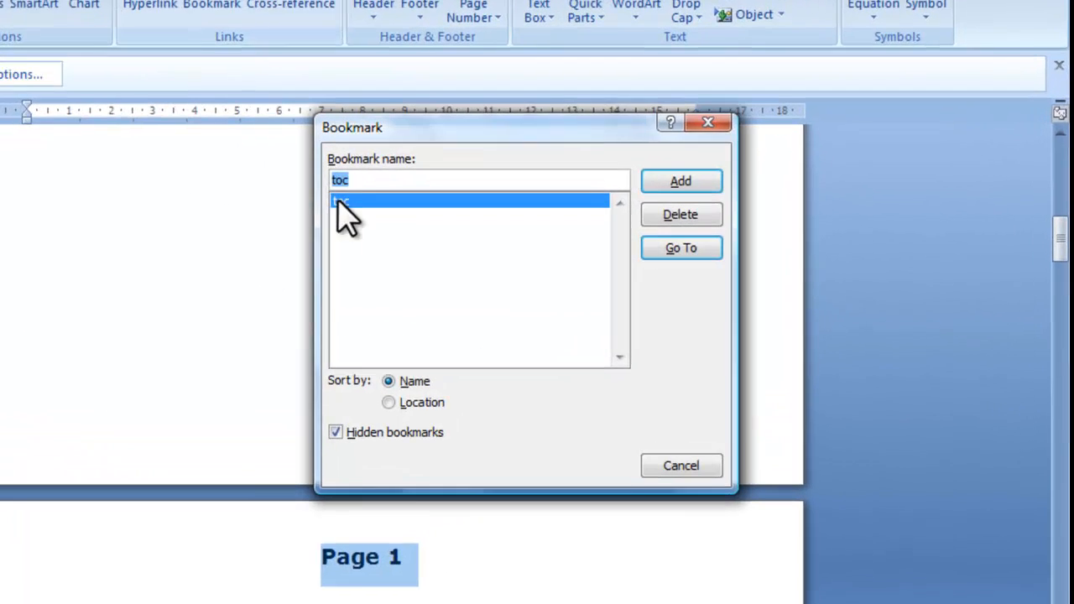
pyautogui.write('p')
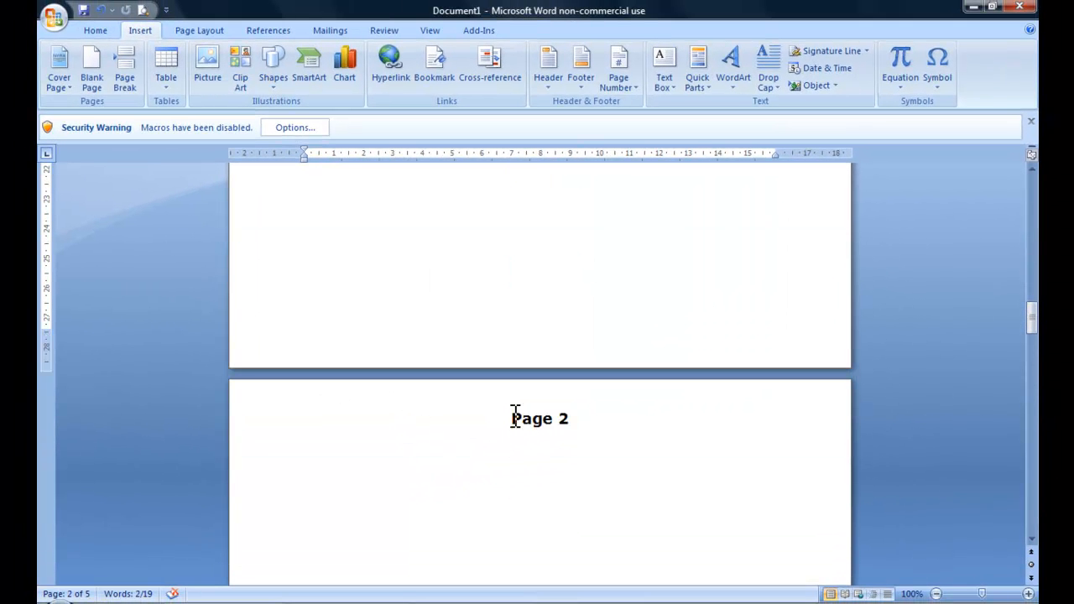
pyautogui.doubleClick(540, 420)
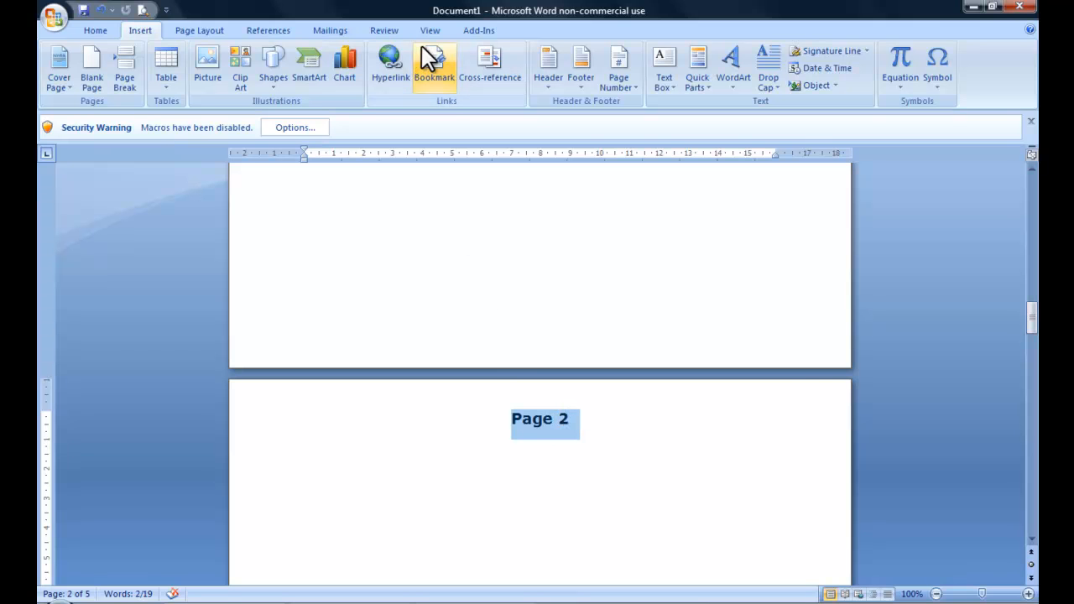
pyautogui.click(433, 67)
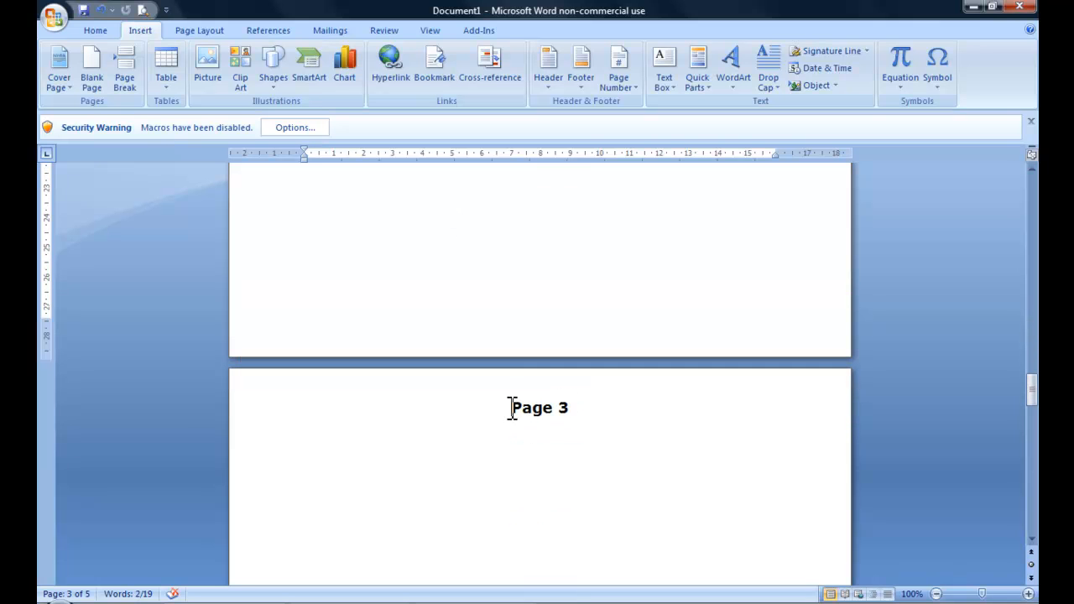
pyautogui.doubleClick(539, 408)
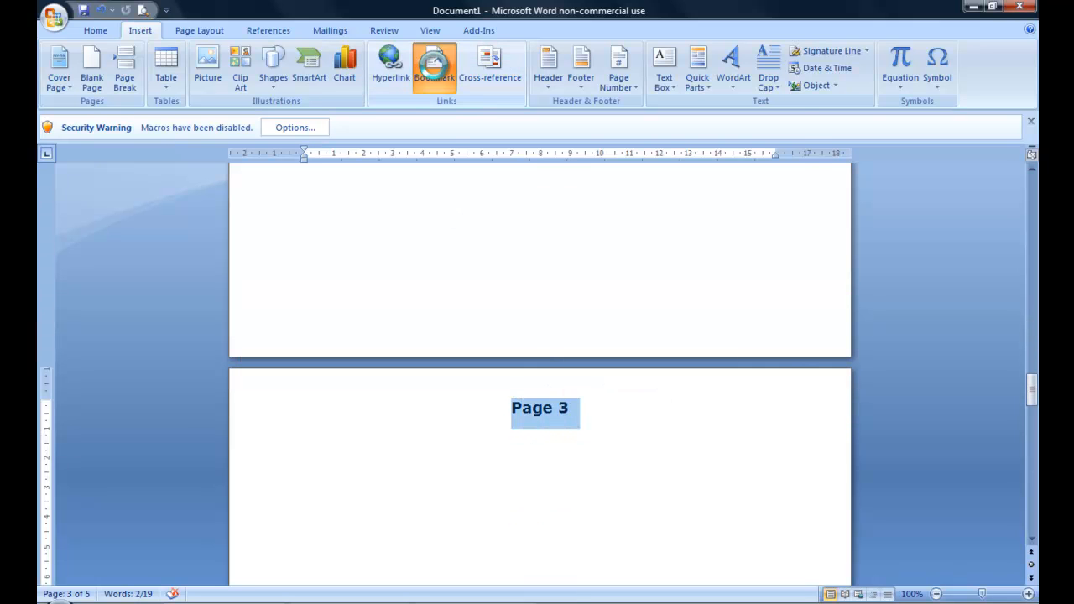
pyautogui.click(433, 67)
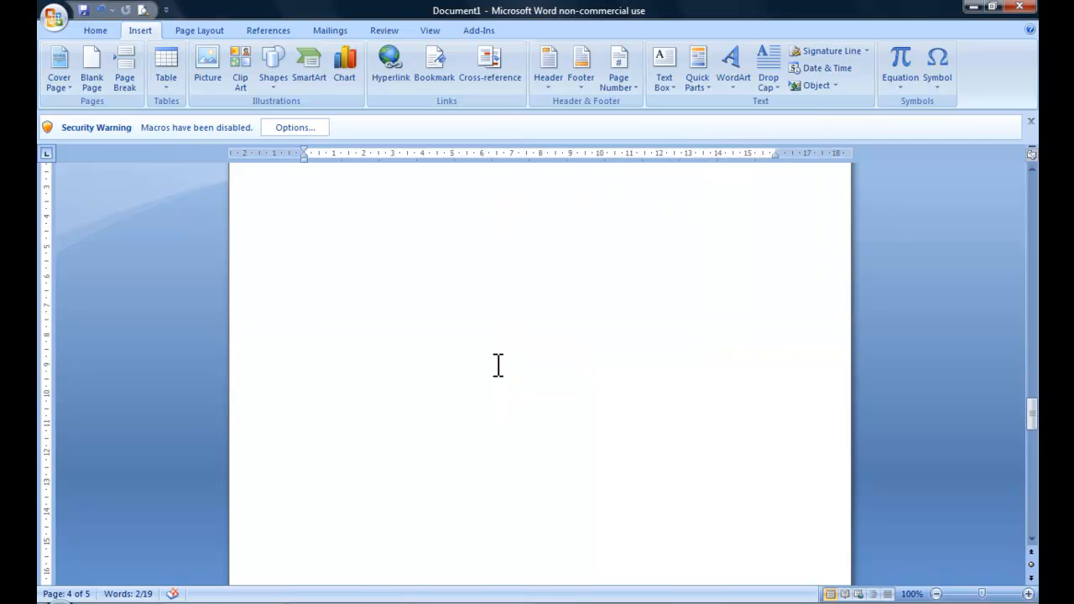
pyautogui.scroll(3)
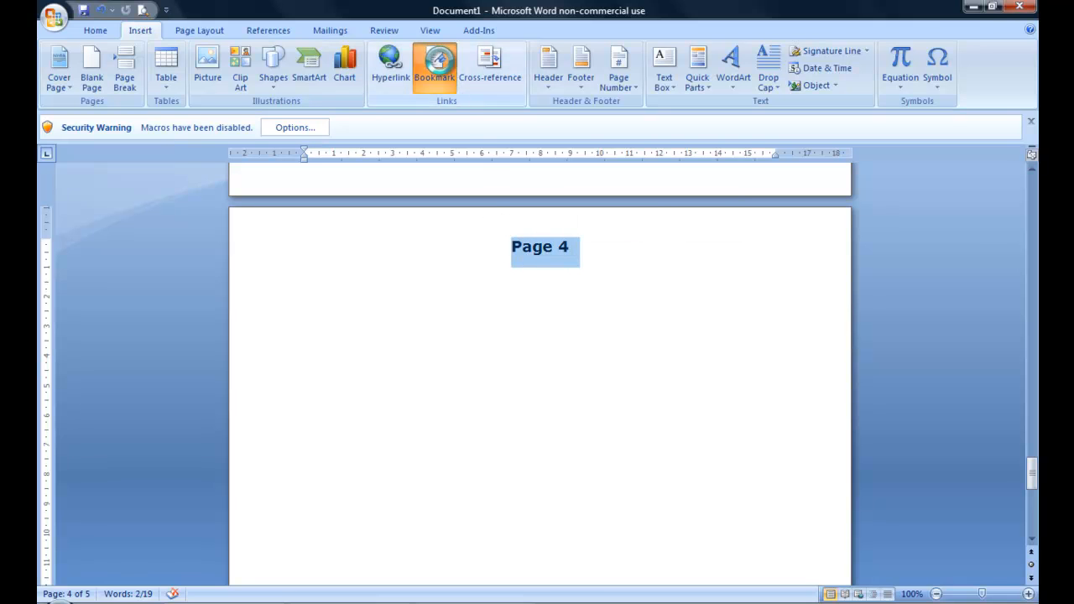
pyautogui.click(433, 67)
pyautogui.write('p4')
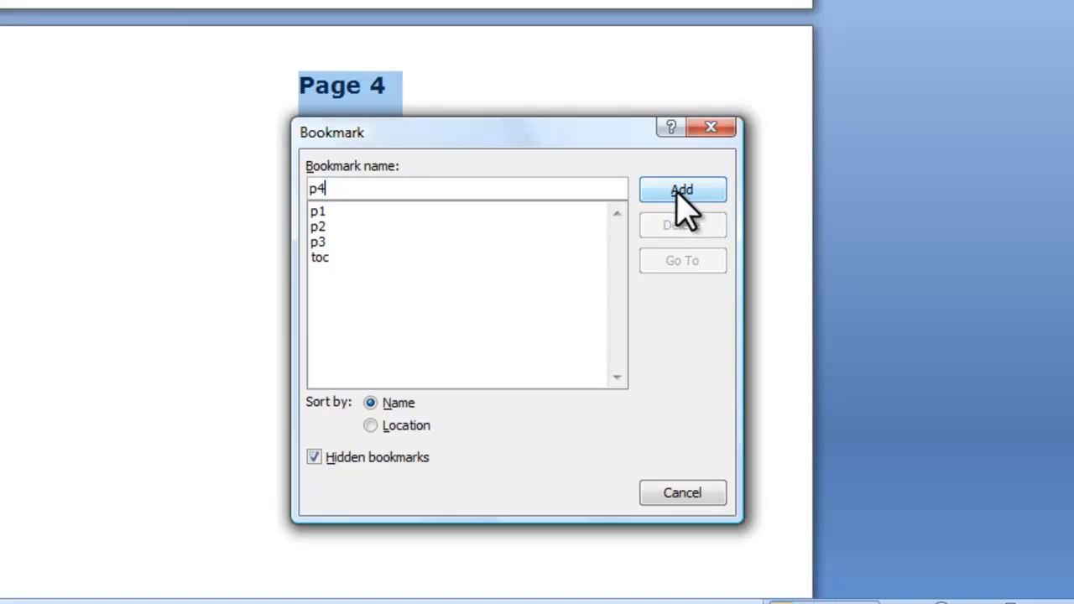
pyautogui.click(682, 188)
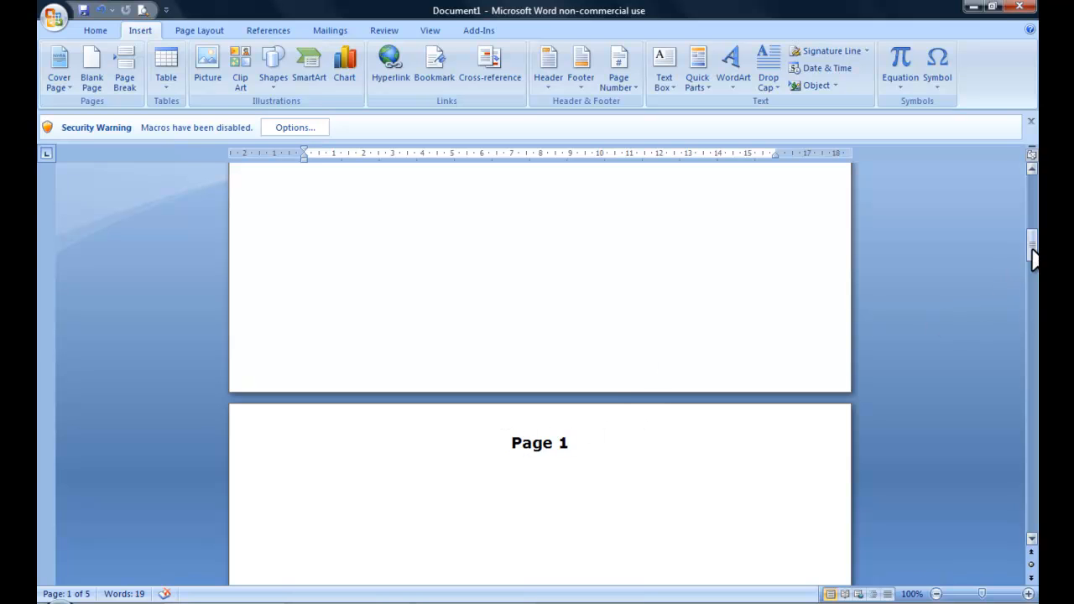
# Step: Browse back past the Table Of Contents page and place the cursor in the Page 1 title
pyautogui.scroll(3)
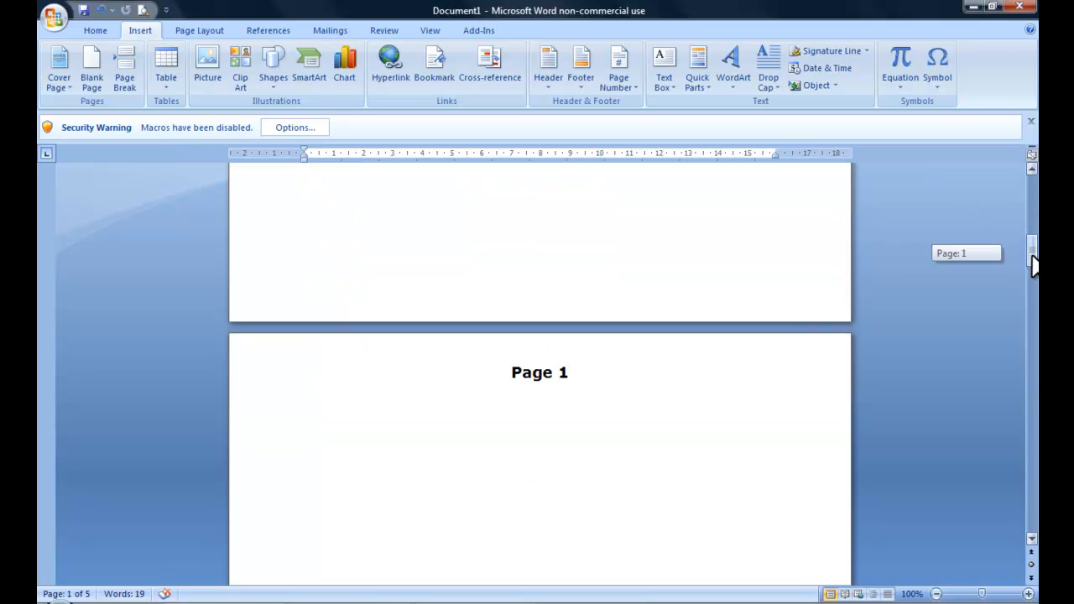
pyautogui.scroll(-3)
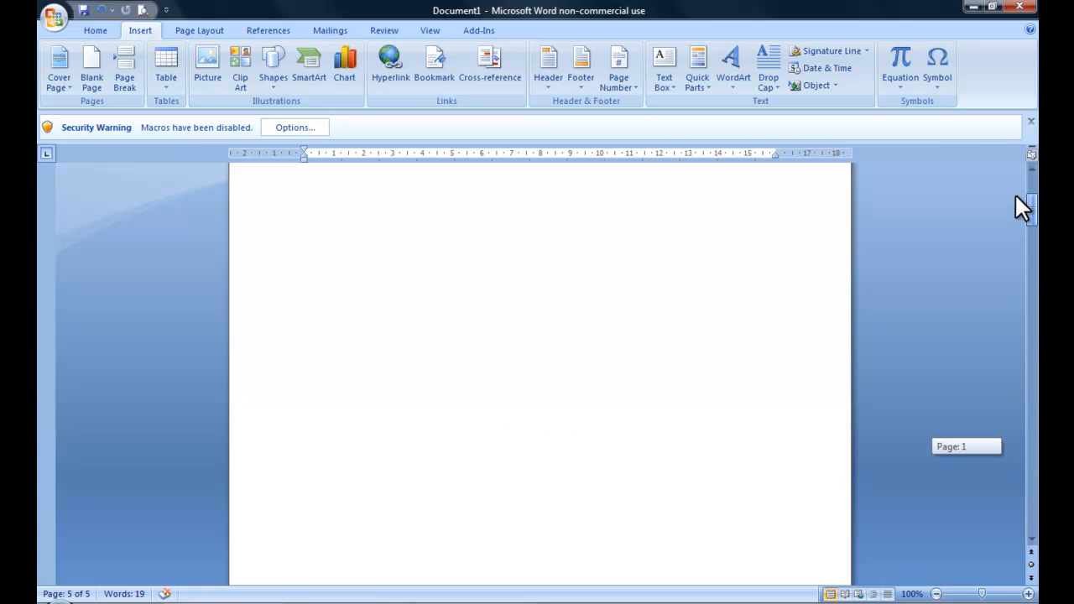
pyautogui.scroll(3)
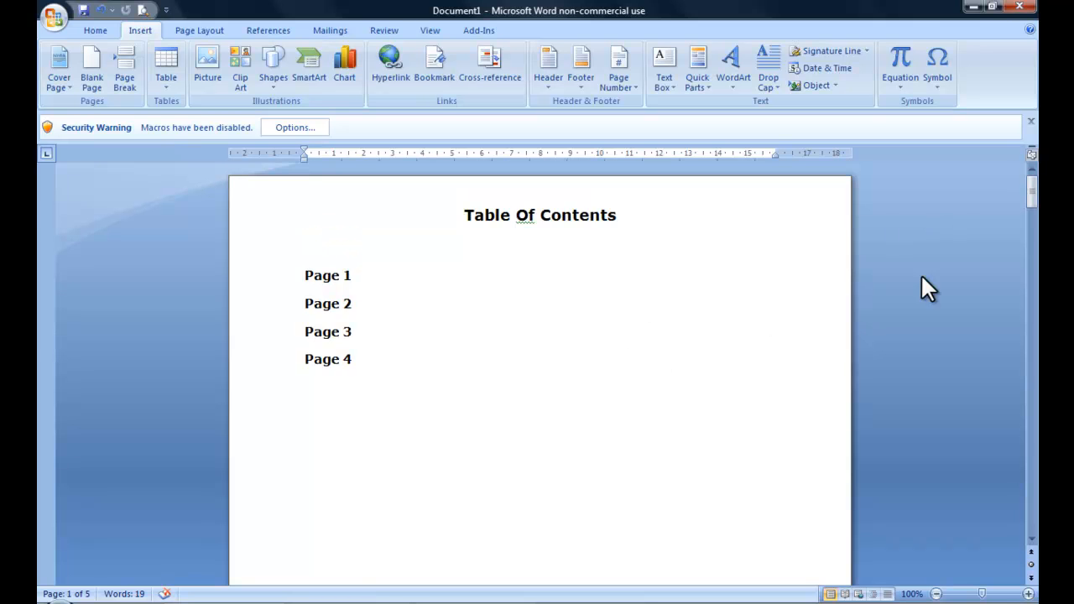
pyautogui.scroll(-3)
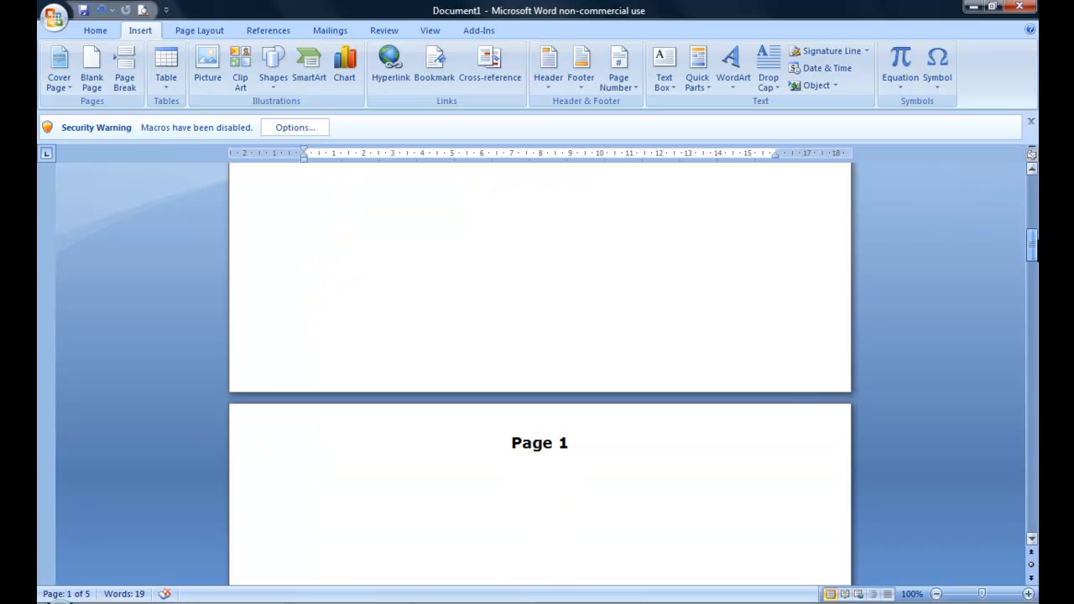
pyautogui.click(433, 64)
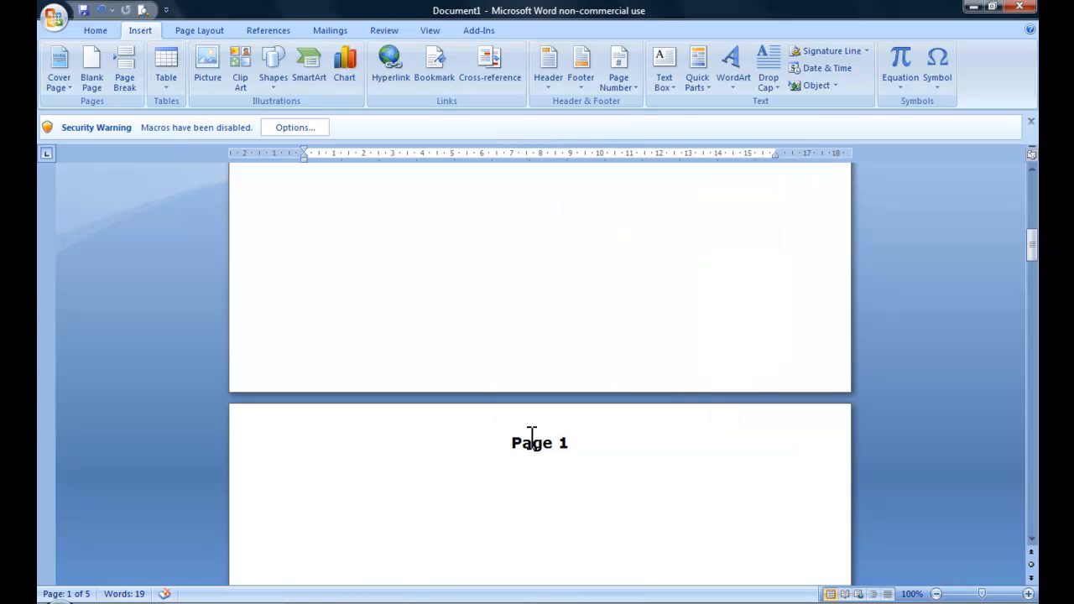
# Step: Hyperlink the Page 1 title to bookmark 'toc' using Place in This Document
pyautogui.doubleClick(539, 443)
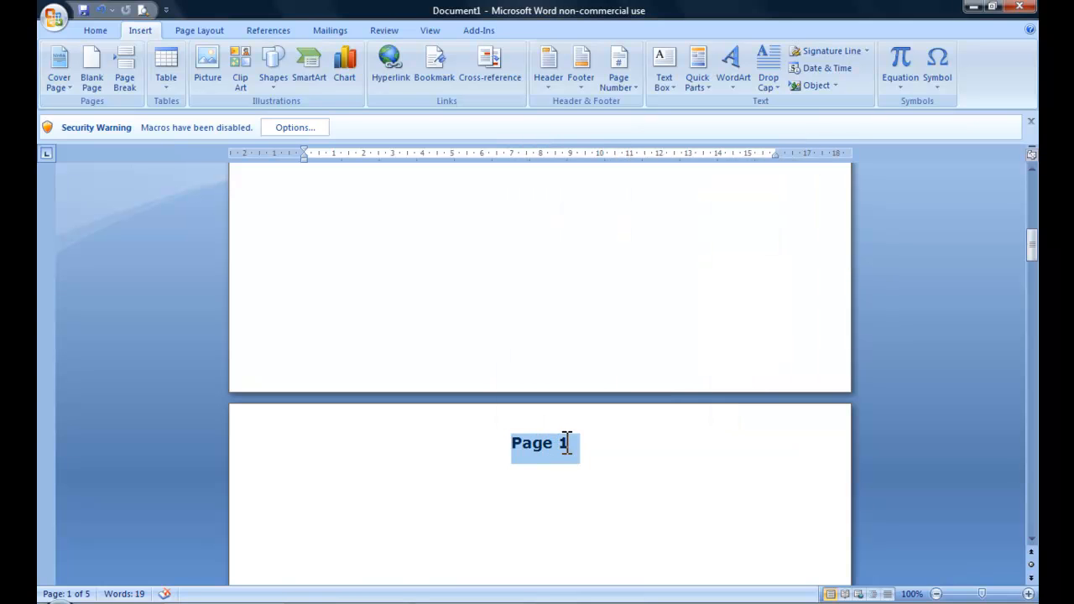
pyautogui.moveTo(390, 64)
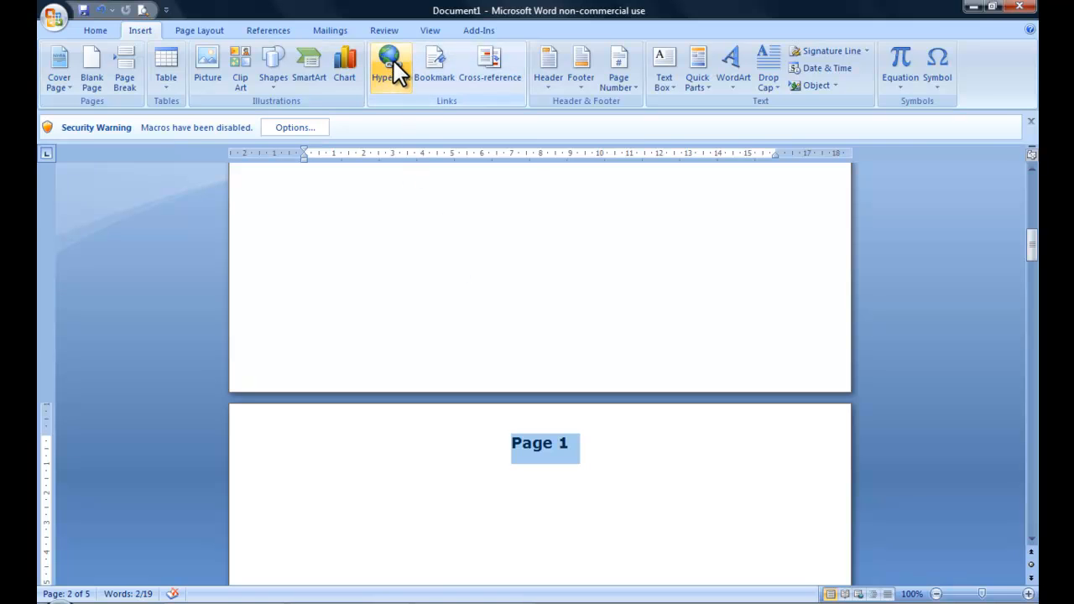
pyautogui.click(389, 67)
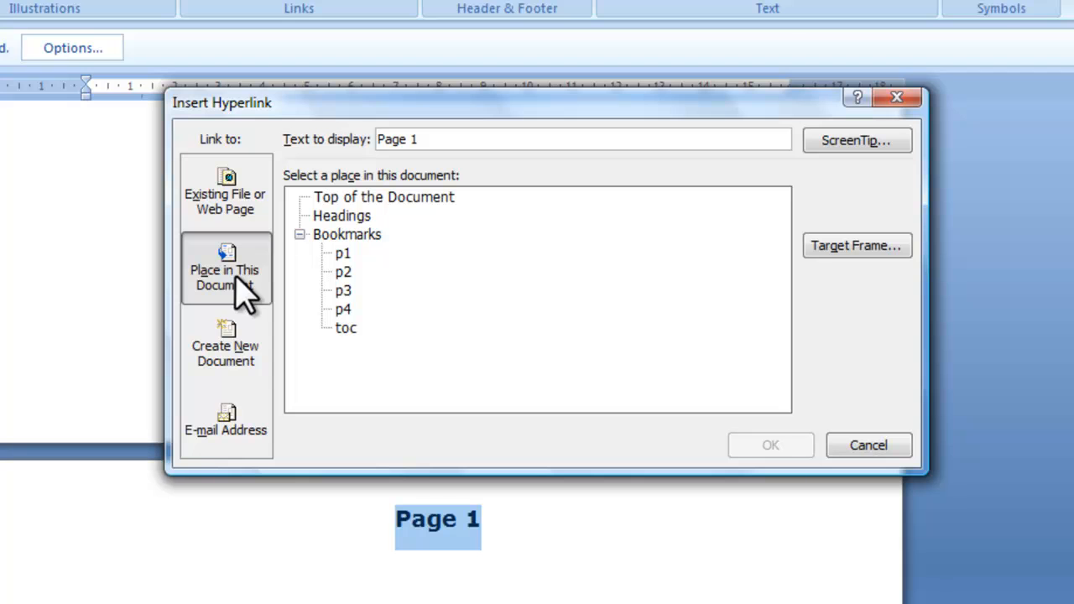
pyautogui.moveTo(34, 293)
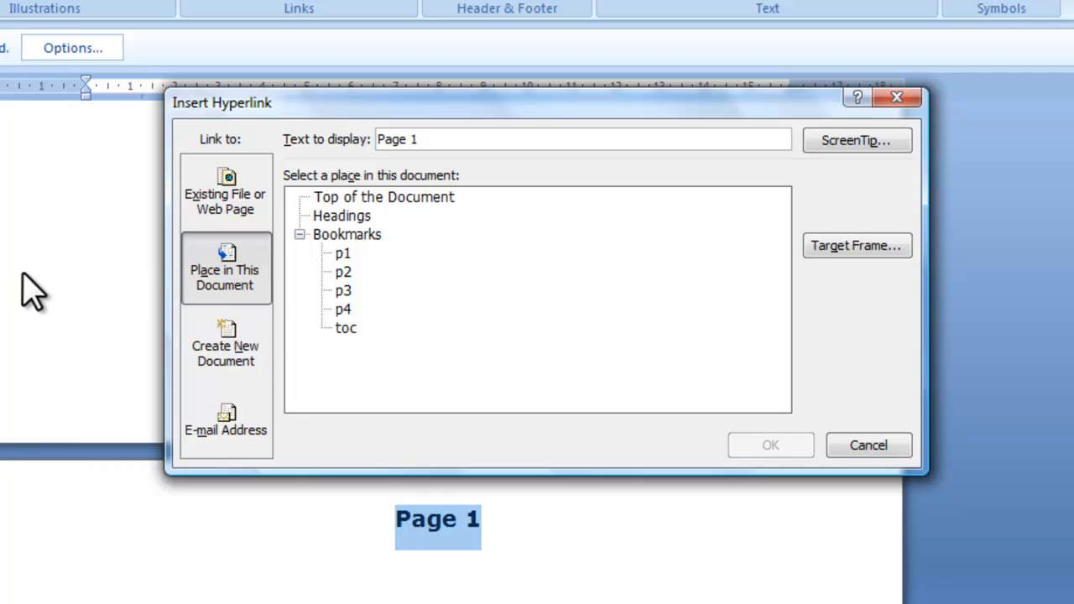
pyautogui.click(346, 235)
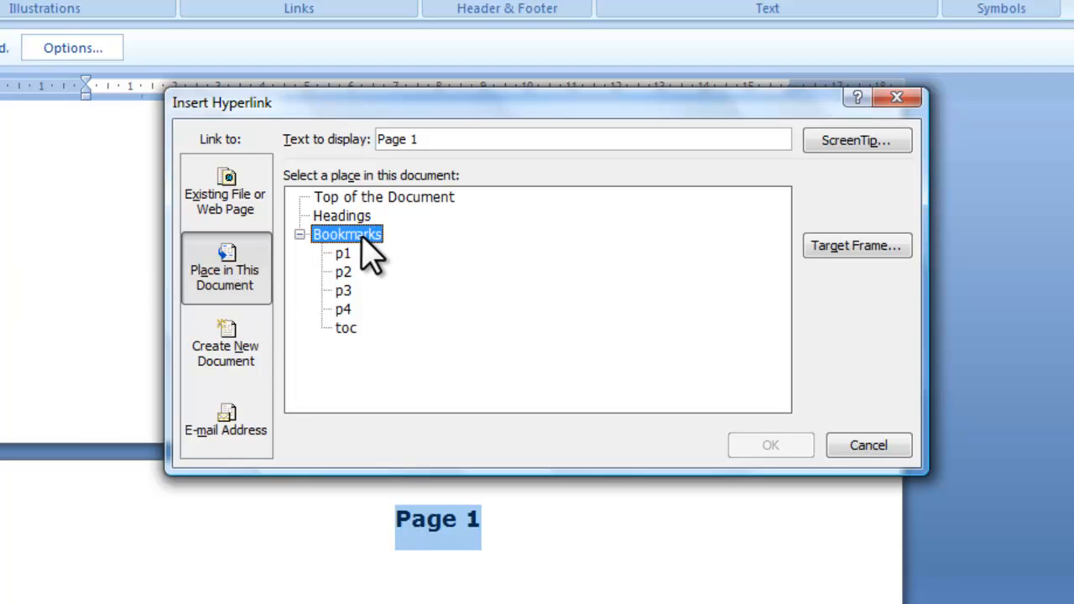
pyautogui.moveTo(356, 318)
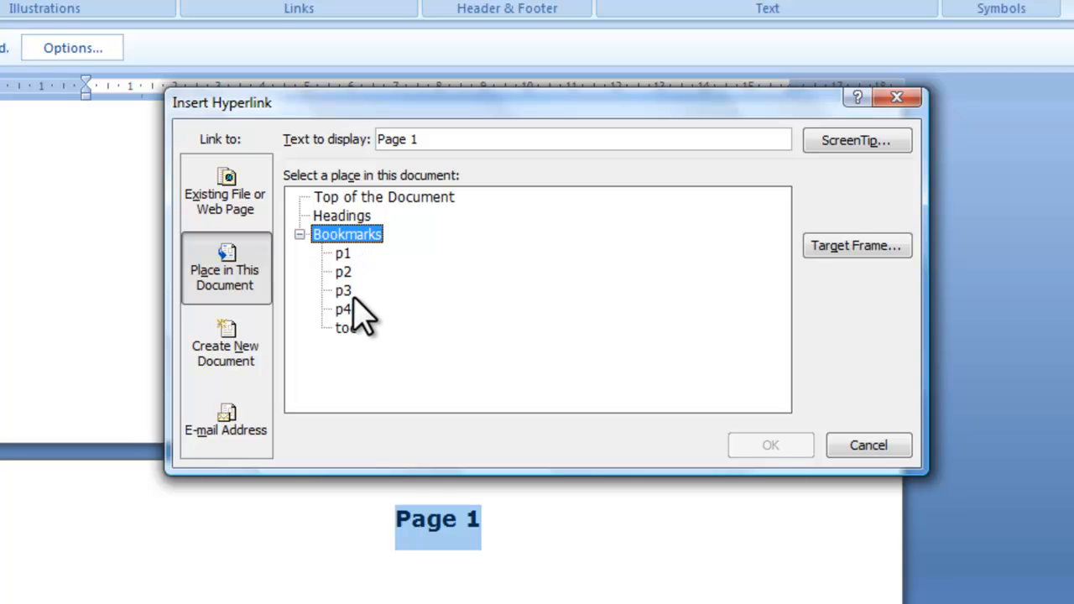
pyautogui.moveTo(453, 554)
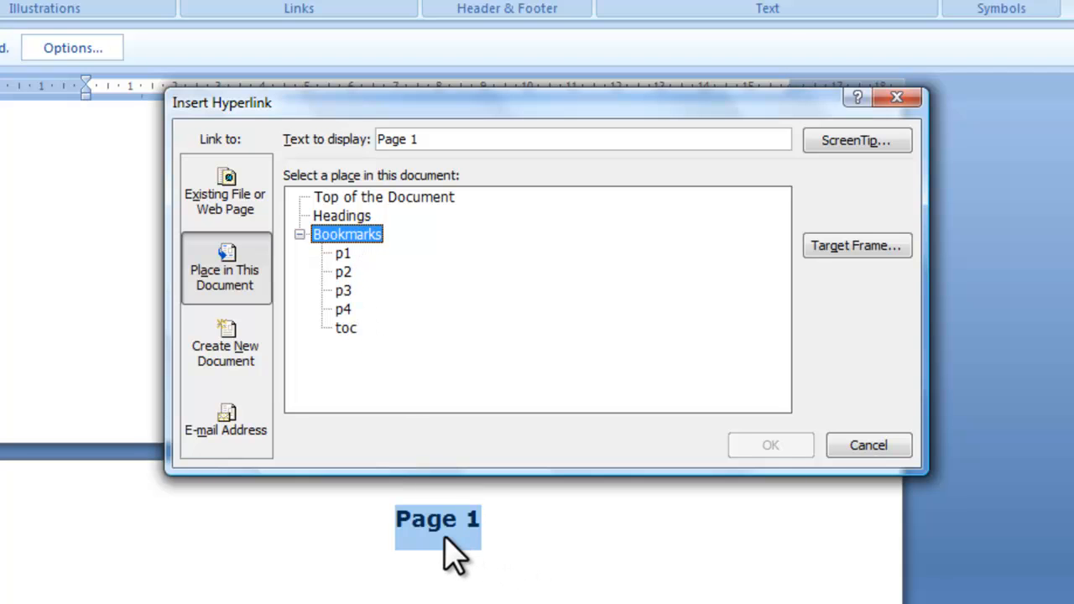
pyautogui.moveTo(353, 345)
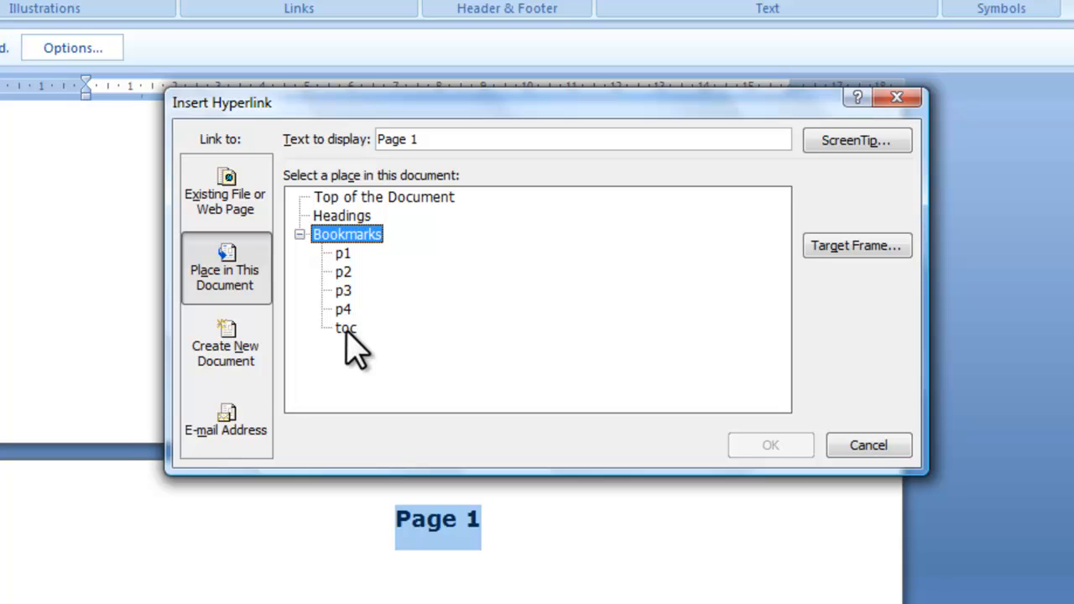
pyautogui.click(345, 328)
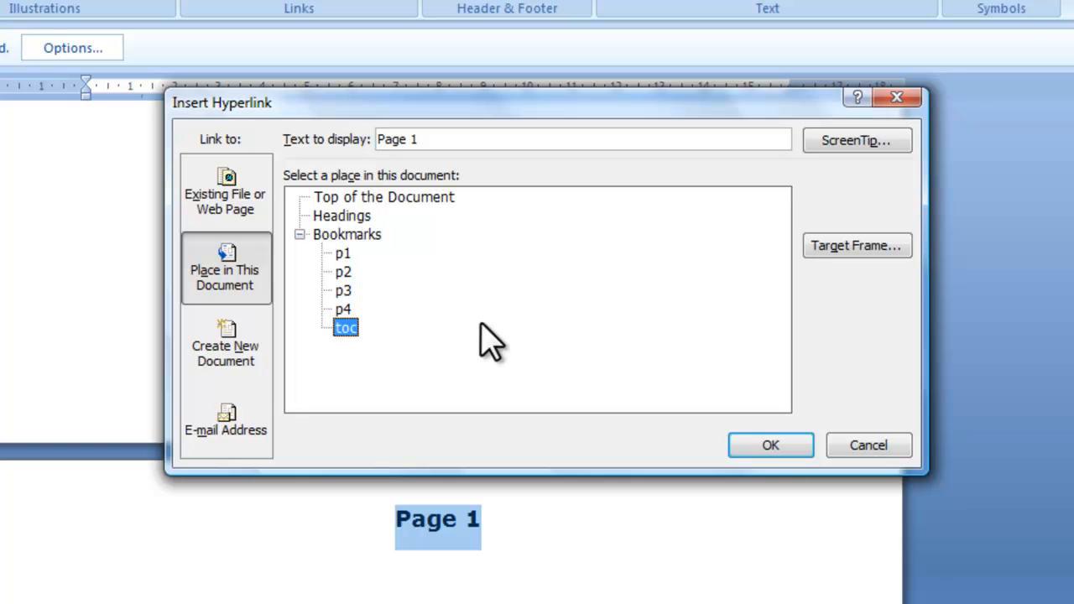
pyautogui.click(769, 445)
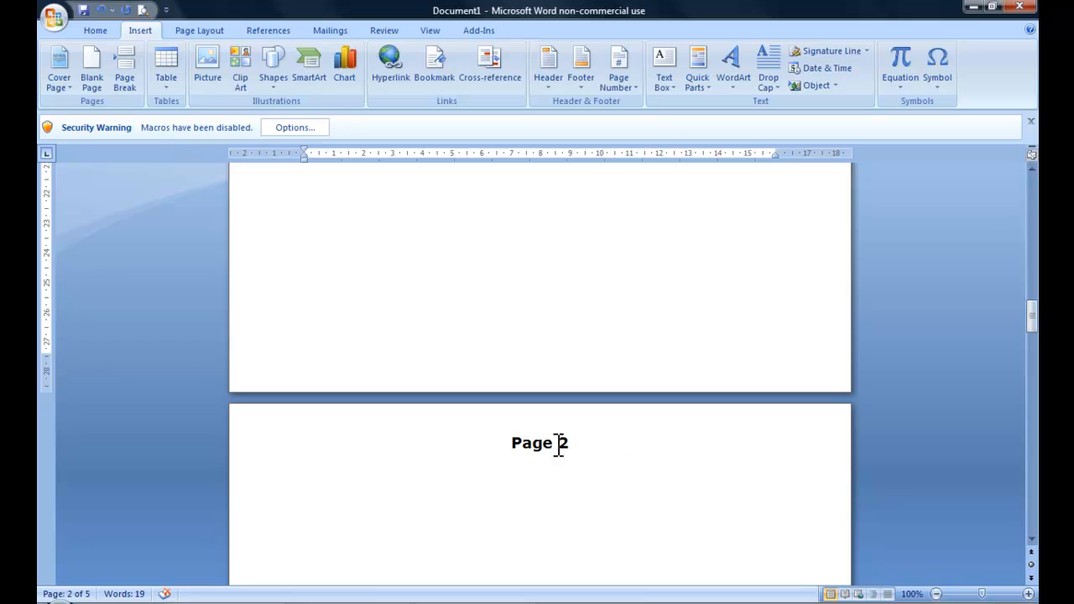
# Step: Hyperlink the Page 2, Page 3 and Page 4 titles to bookmark 'toc' via Place in This Document
pyautogui.doubleClick(531, 443)
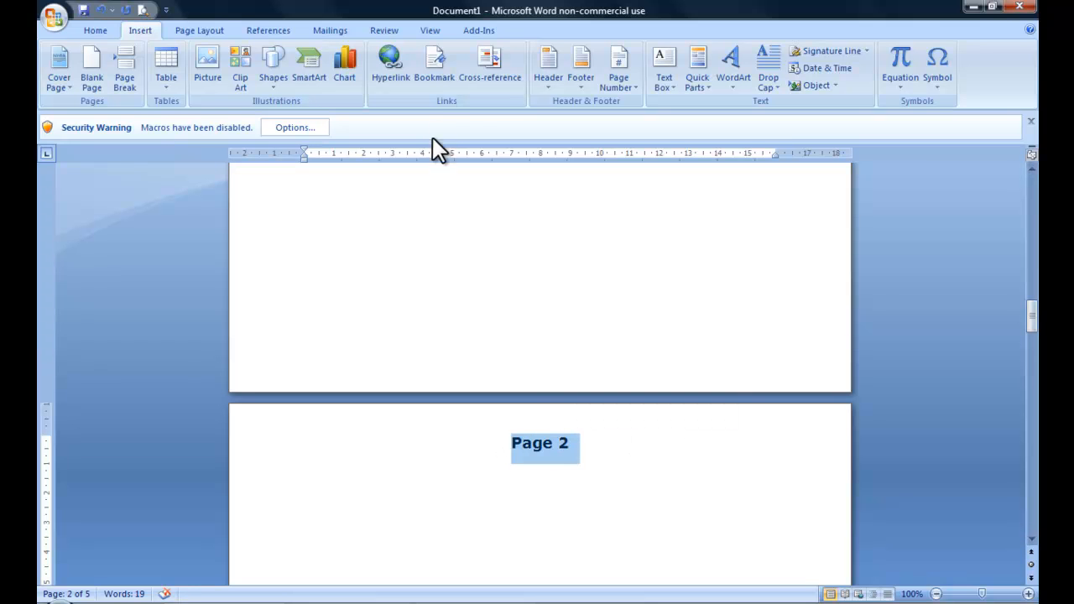
pyautogui.click(389, 64)
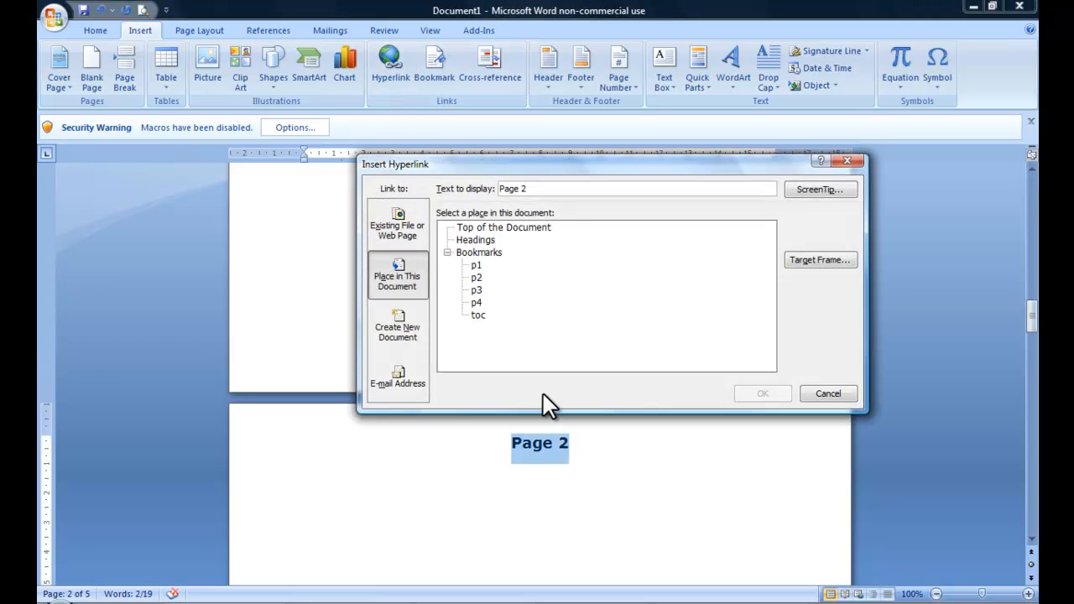
pyautogui.moveTo(759, 393)
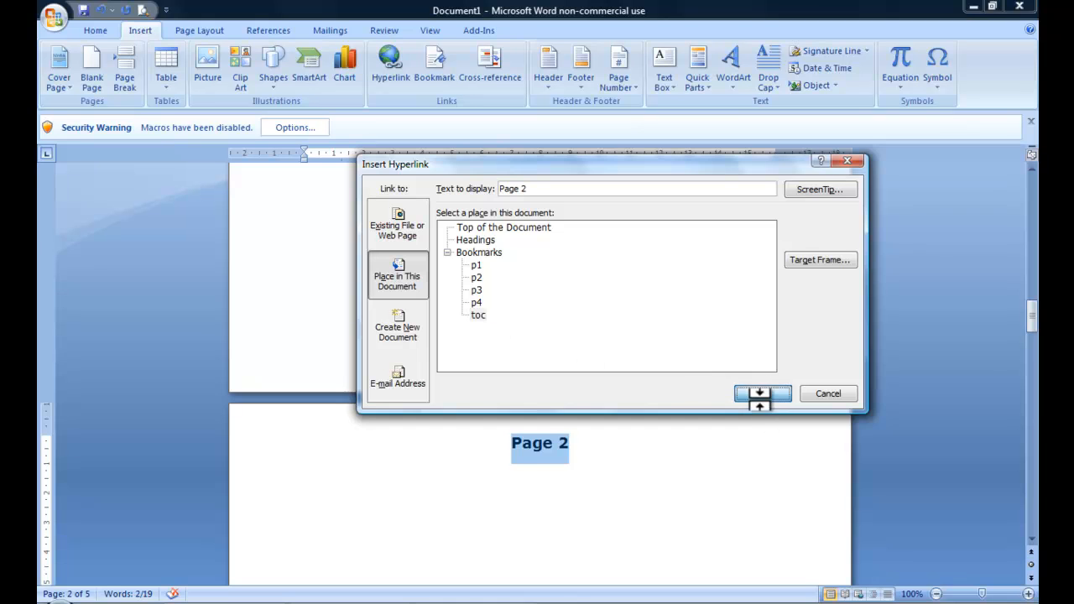
pyautogui.click(755, 393)
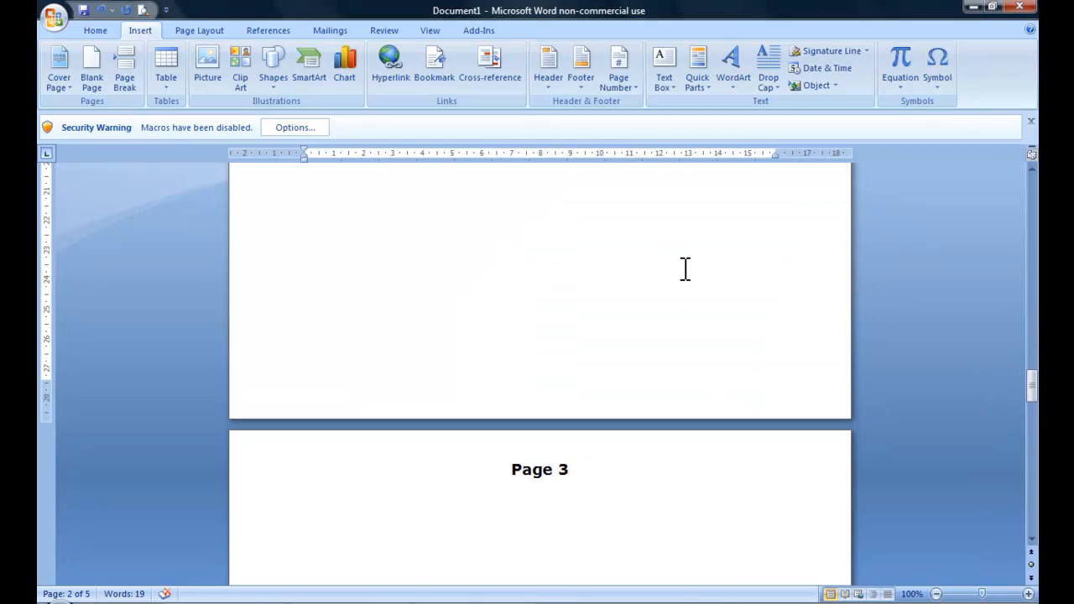
pyautogui.doubleClick(540, 470)
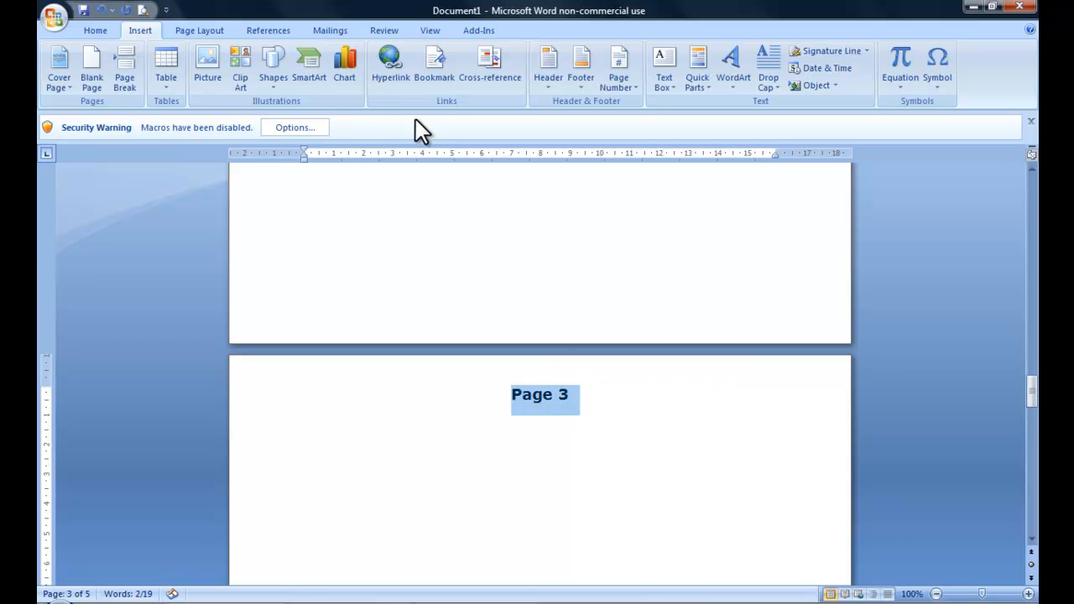
pyautogui.click(389, 64)
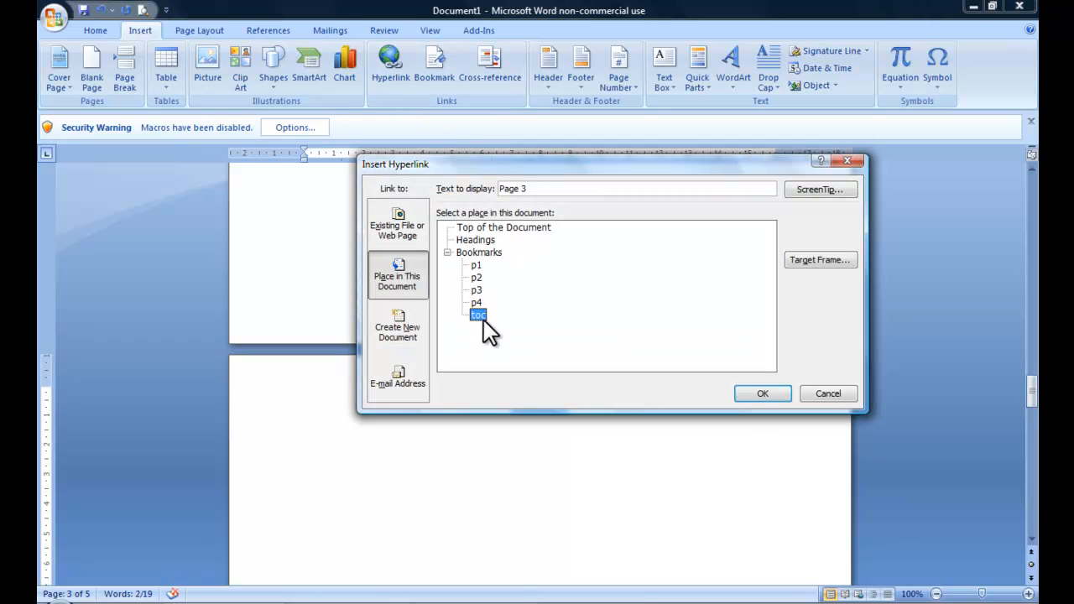
pyautogui.click(762, 392)
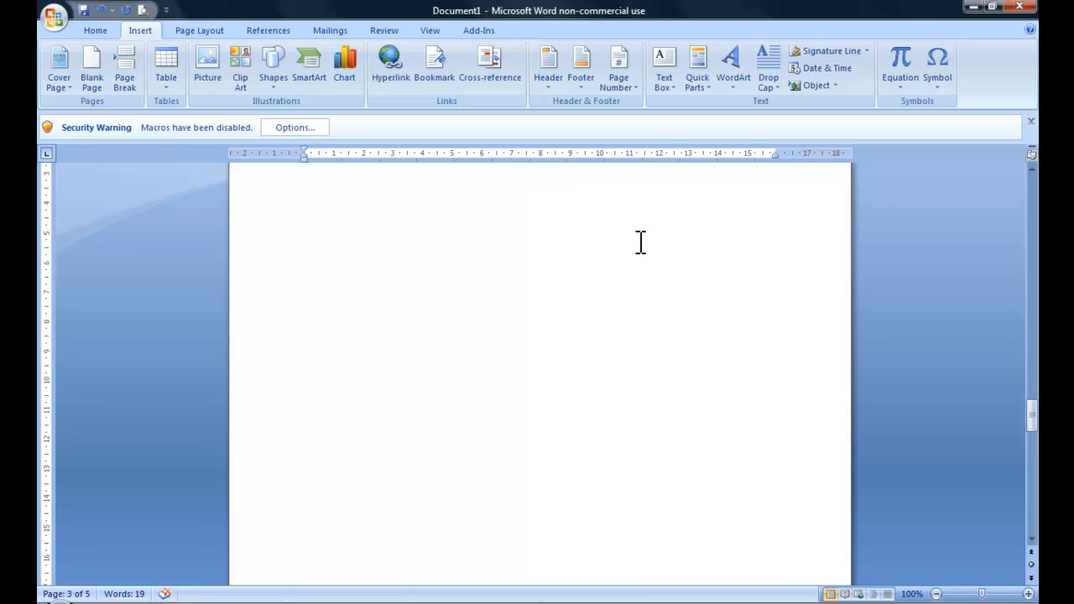
pyautogui.scroll(-3)
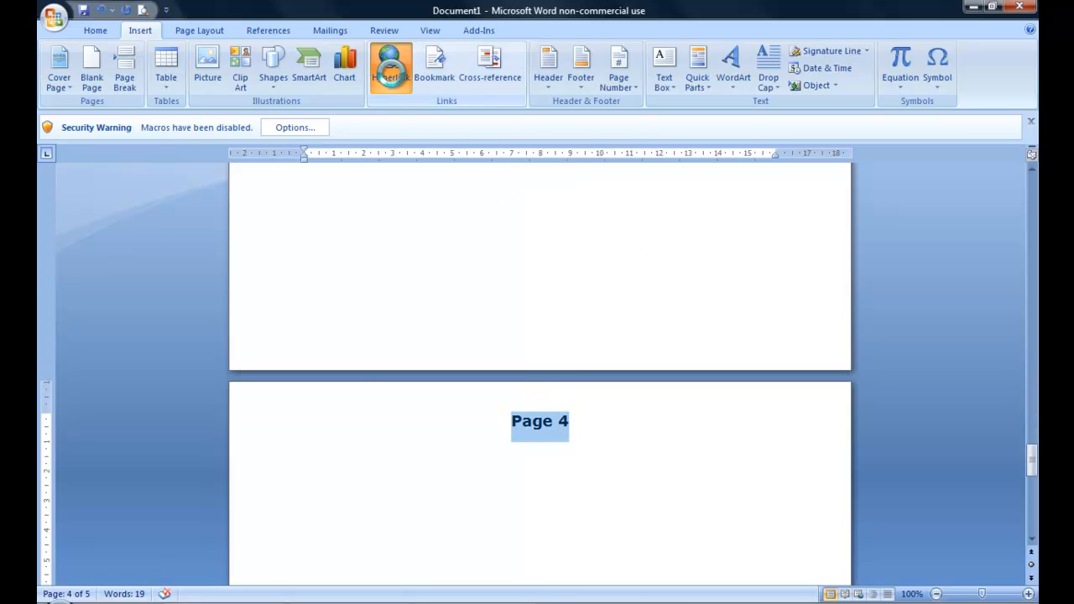
pyautogui.click(390, 67)
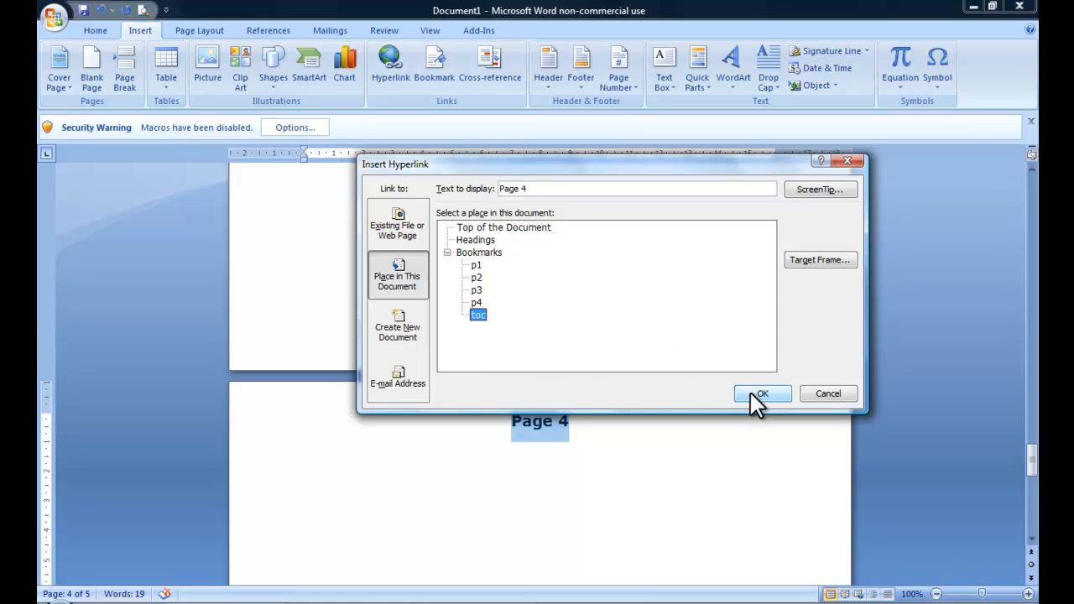
pyautogui.click(762, 393)
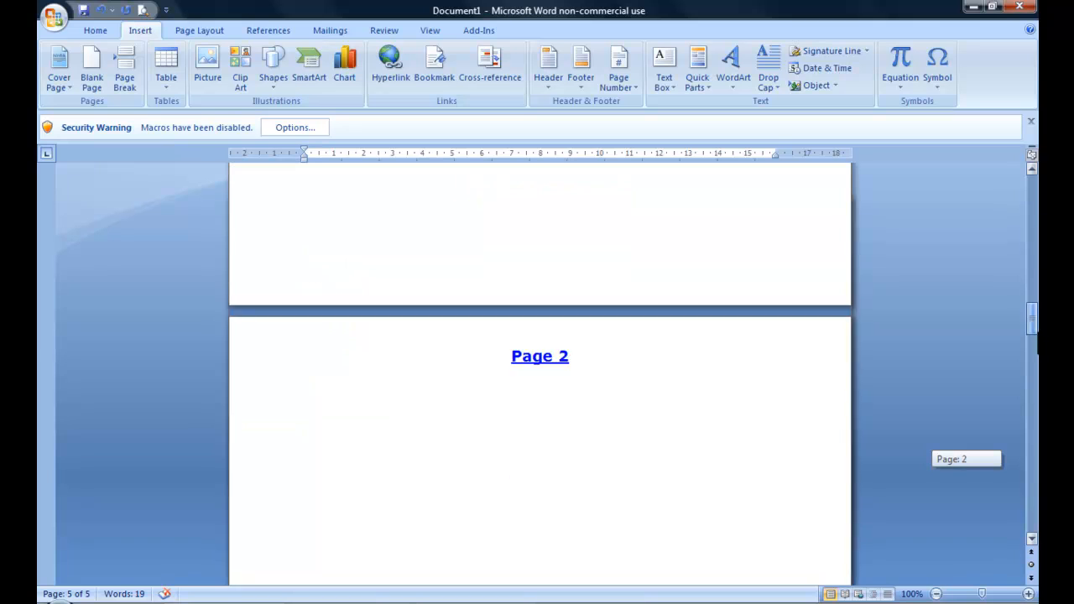
# Step: Scroll the document toward the Table Of Contents page
pyautogui.scroll(-3)
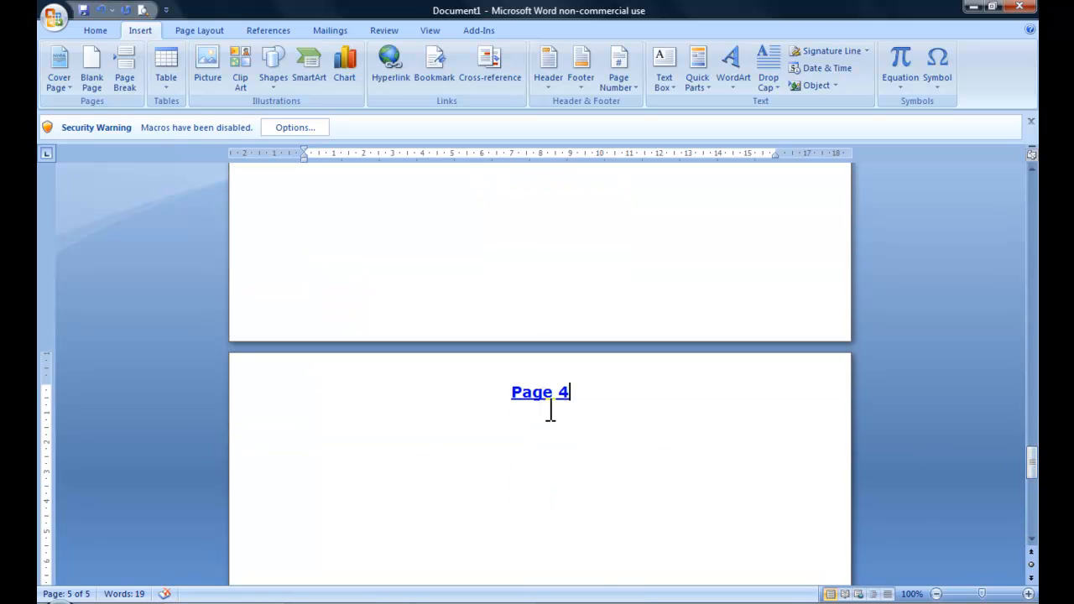
pyautogui.moveTo(540, 403)
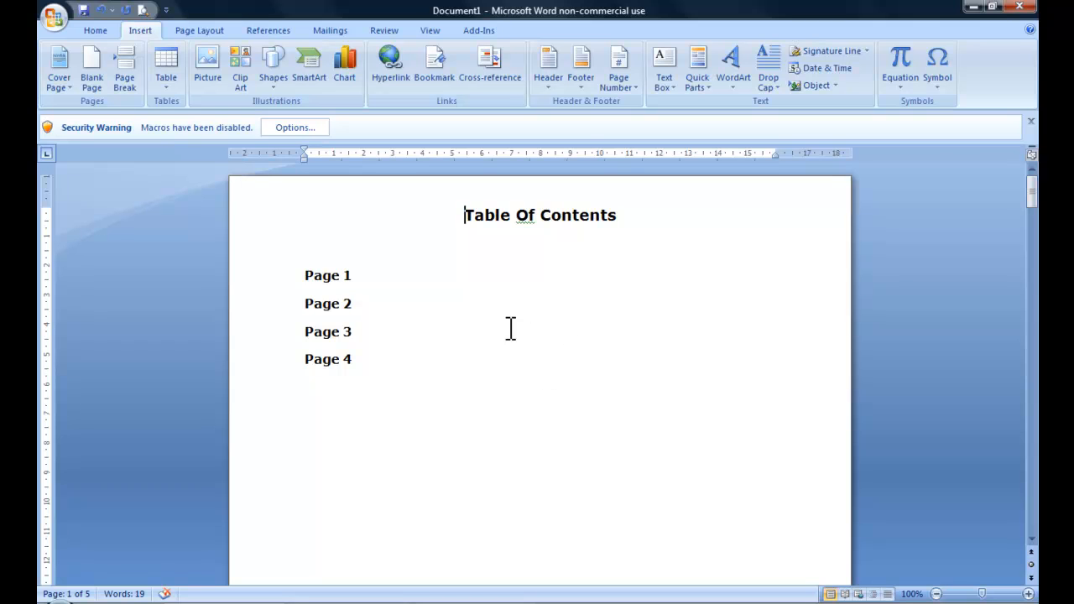
pyautogui.moveTo(303, 272)
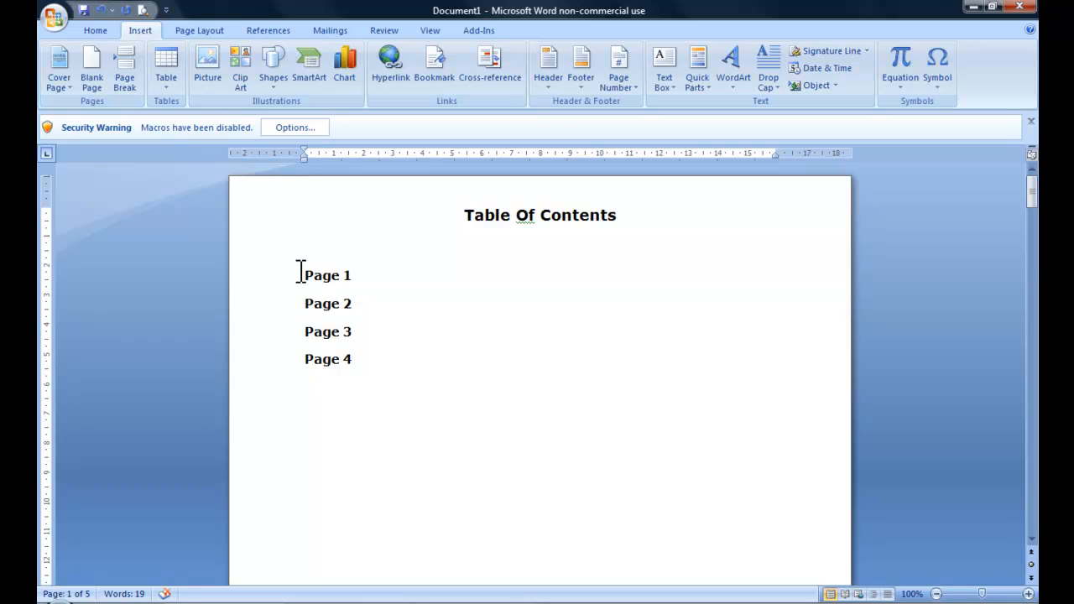
# Step: Hyperlink the Page 1 table of contents entry to bookmark p1
pyautogui.scroll(-3)
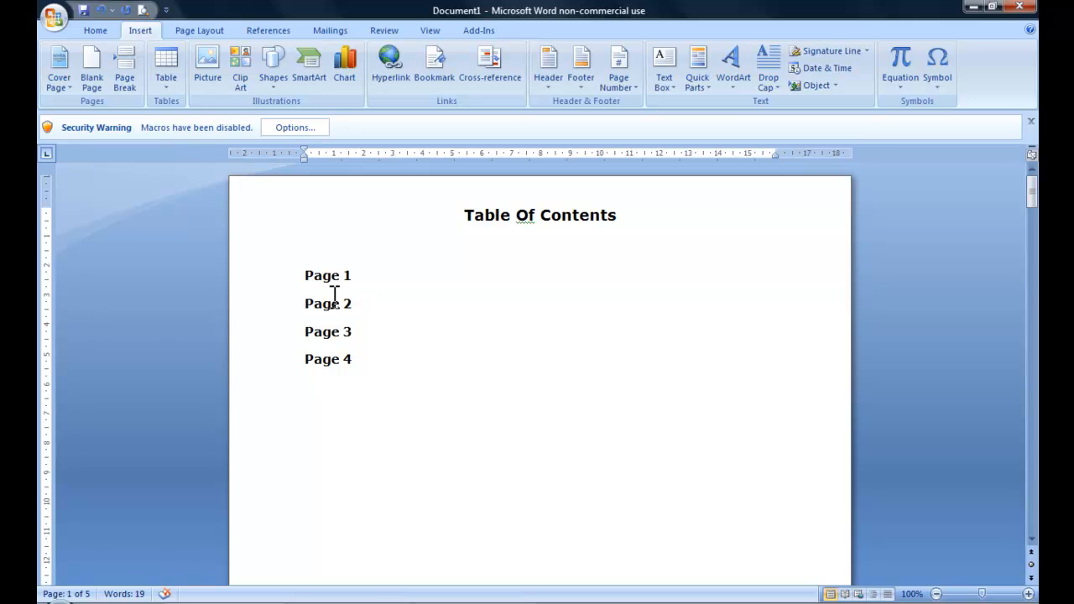
pyautogui.doubleClick(327, 276)
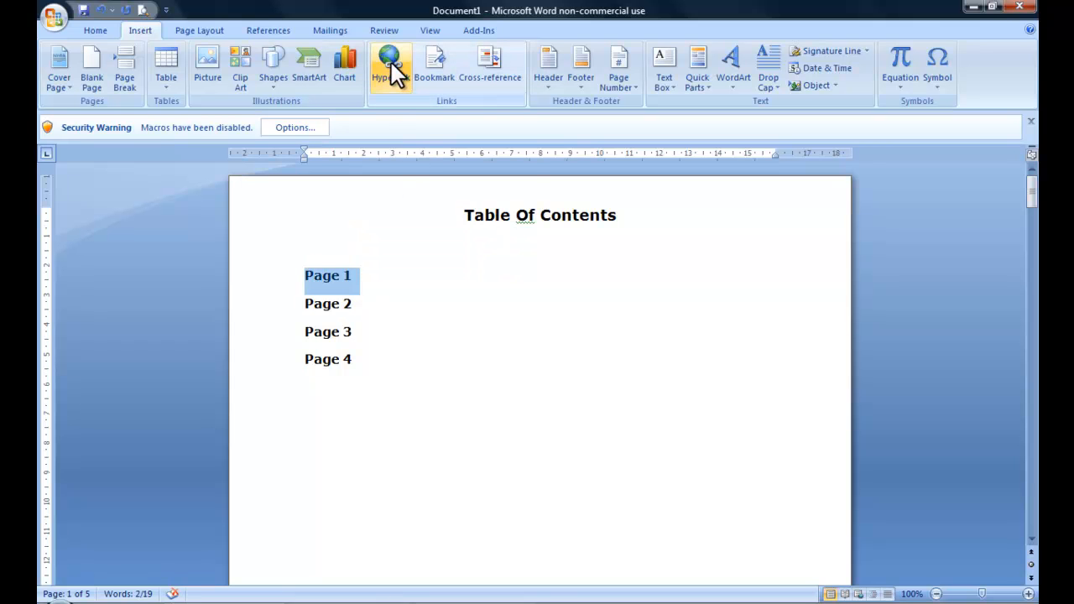
pyautogui.click(390, 66)
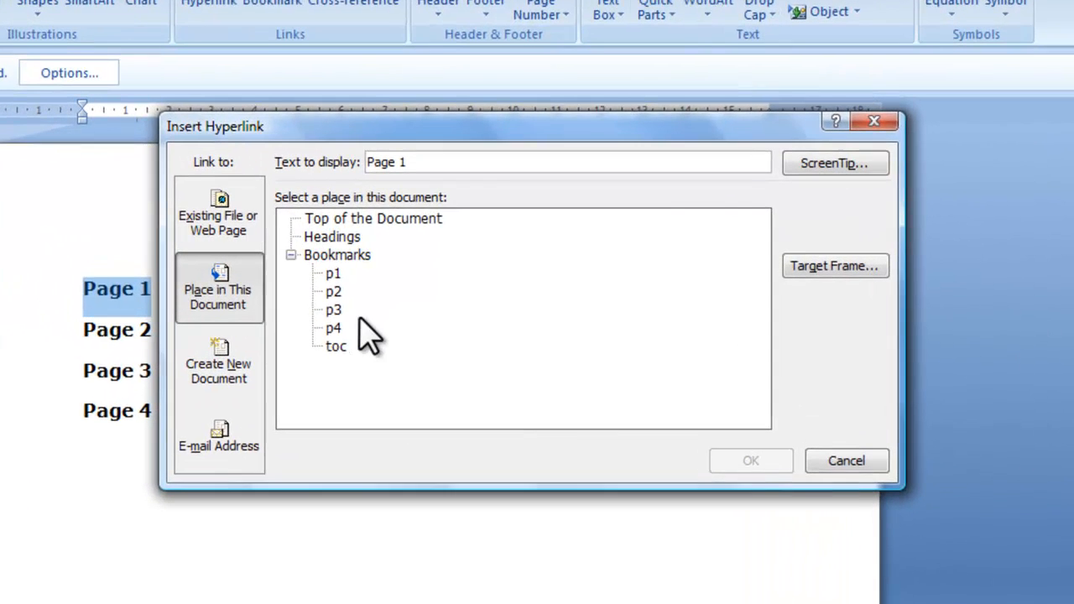
pyautogui.click(332, 273)
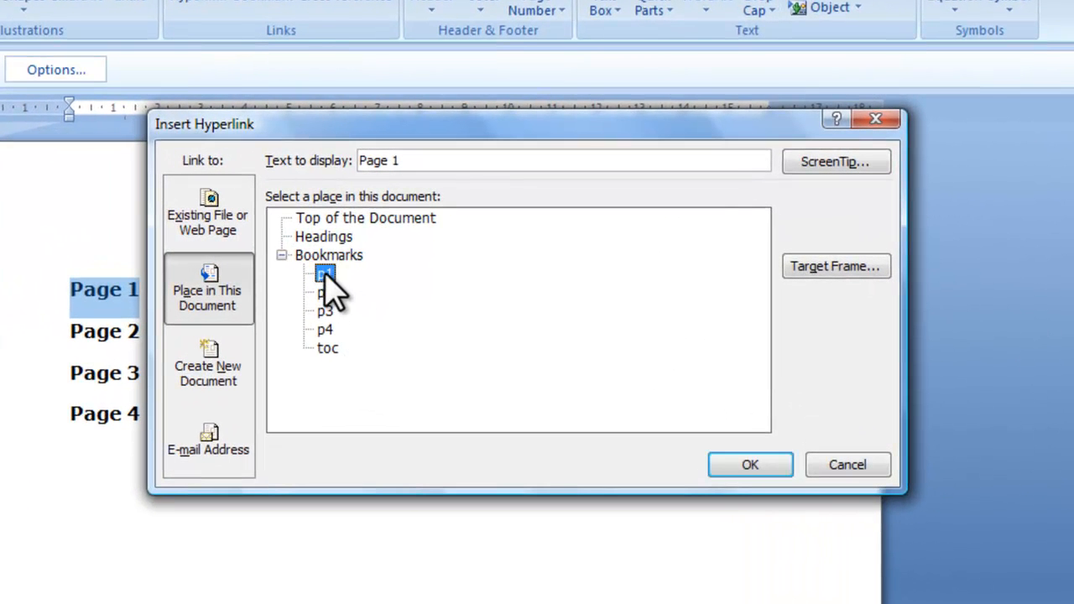
pyautogui.click(749, 465)
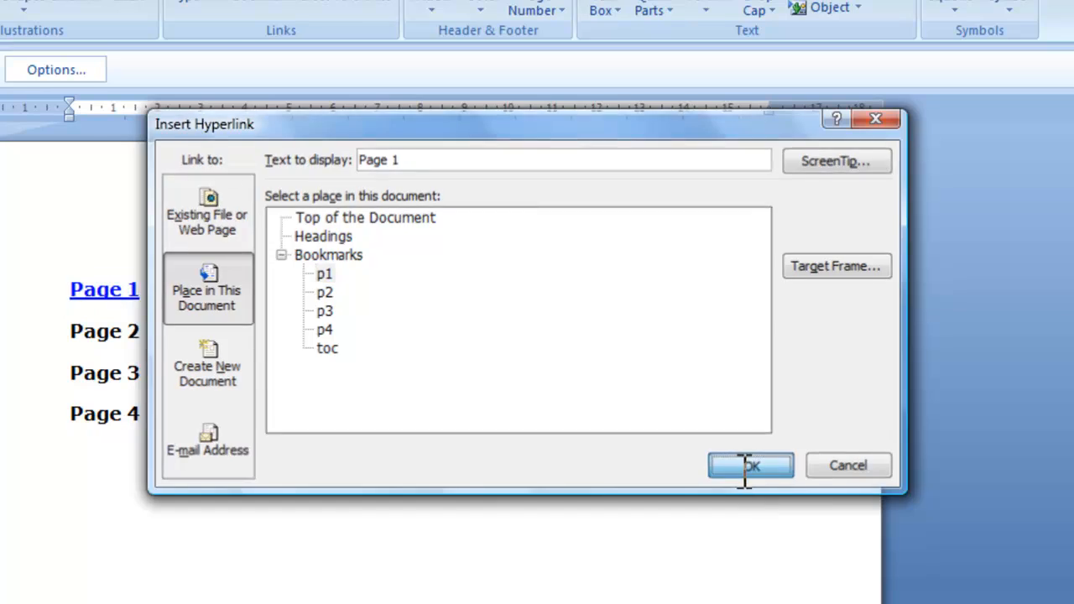
pyautogui.click(748, 467)
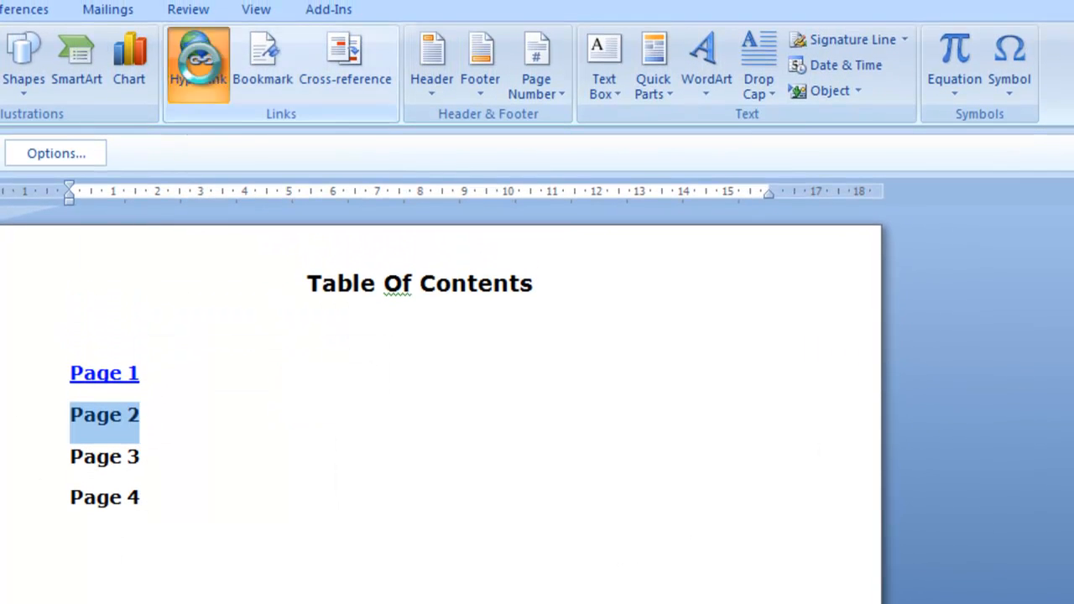
# Step: Hyperlink the Page 2, Page 3 and Page 4 entries to bookmarks p2, p3 and p4
pyautogui.click(198, 58)
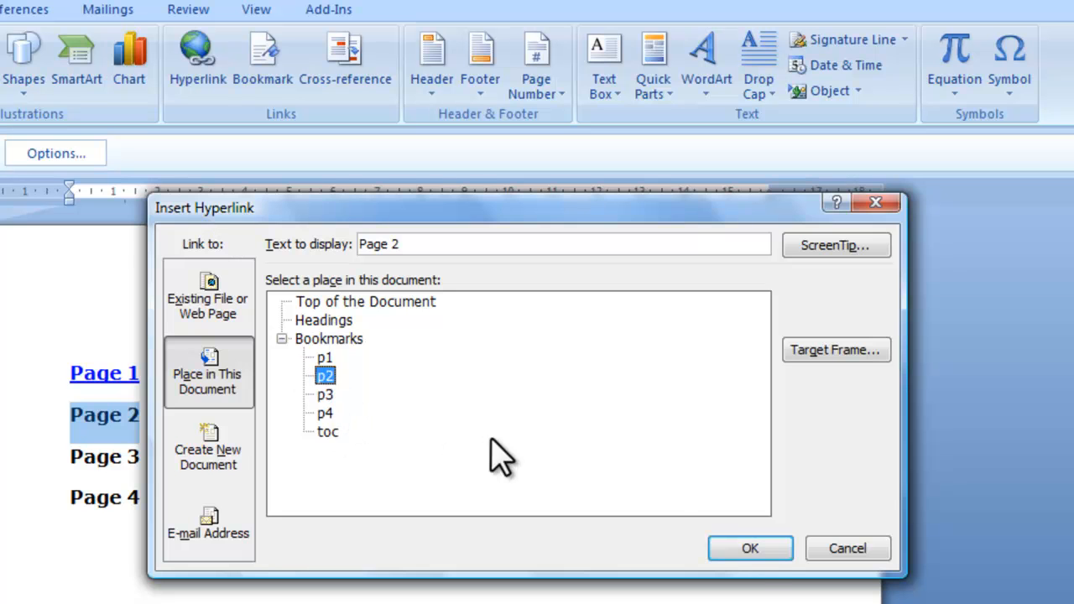
pyautogui.click(749, 547)
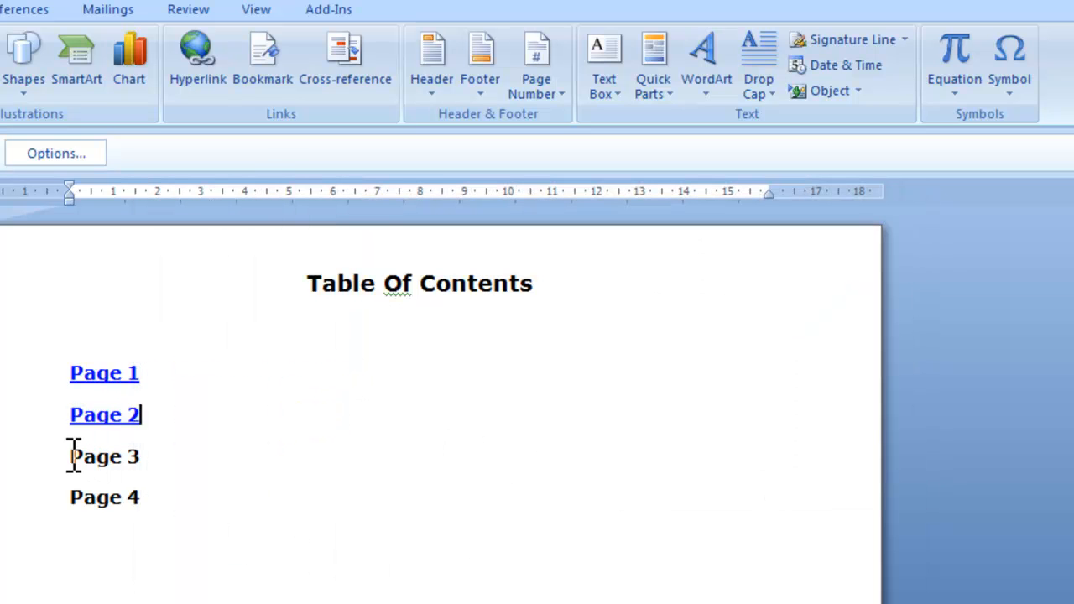
pyautogui.click(198, 59)
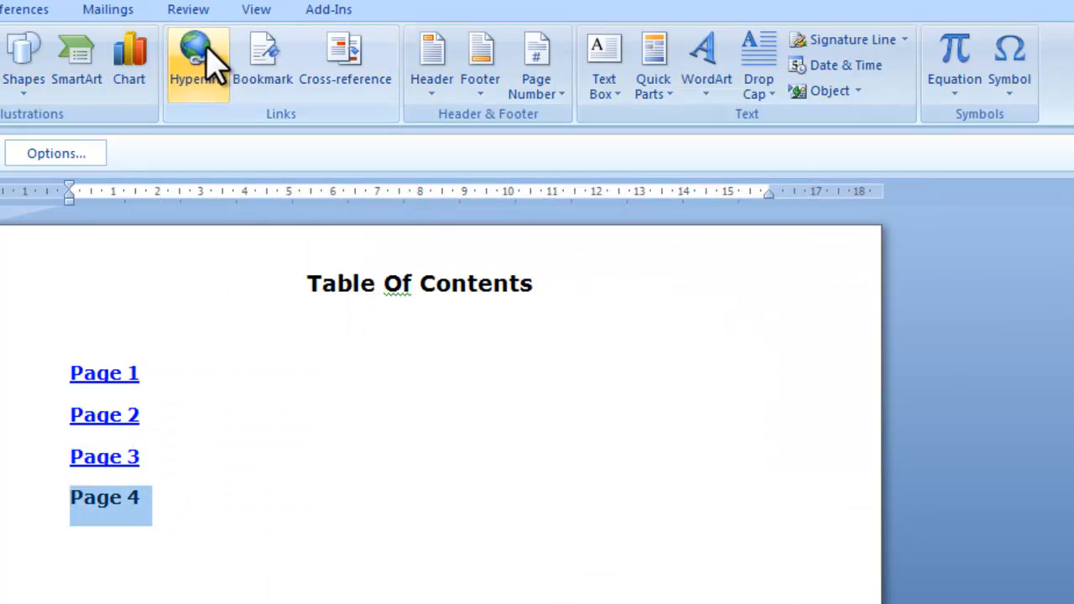
pyautogui.click(198, 58)
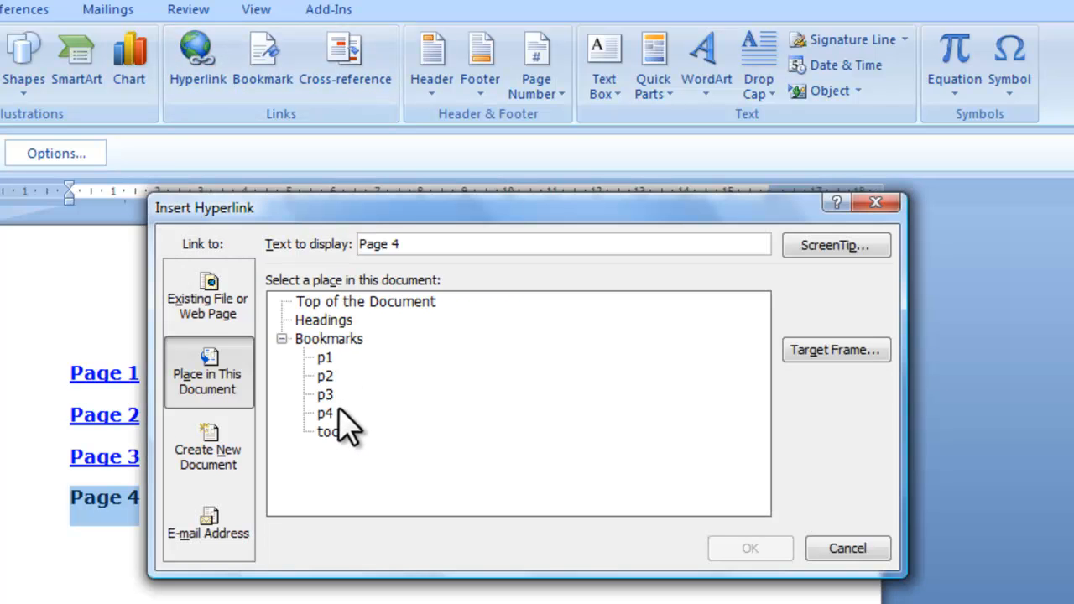
pyautogui.click(749, 547)
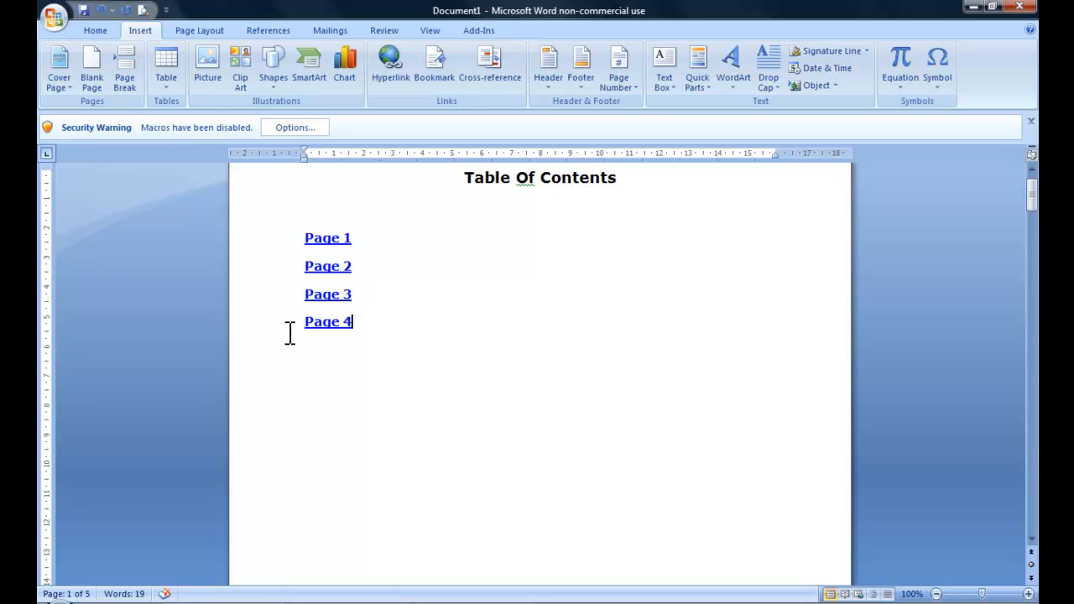
pyautogui.moveTo(327, 328)
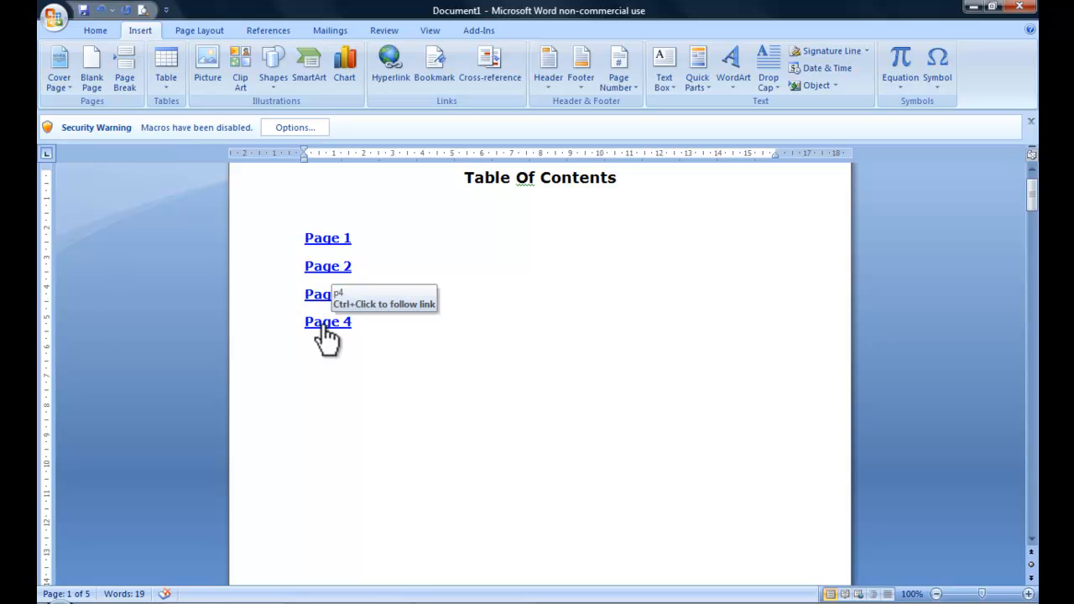
pyautogui.click(327, 322)
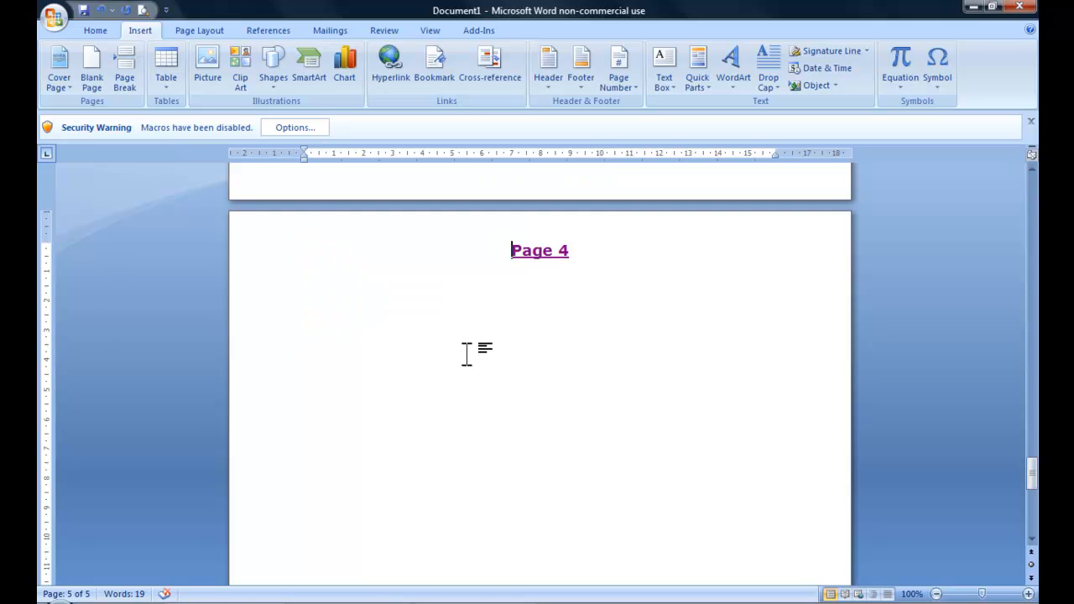
pyautogui.moveTo(541, 250)
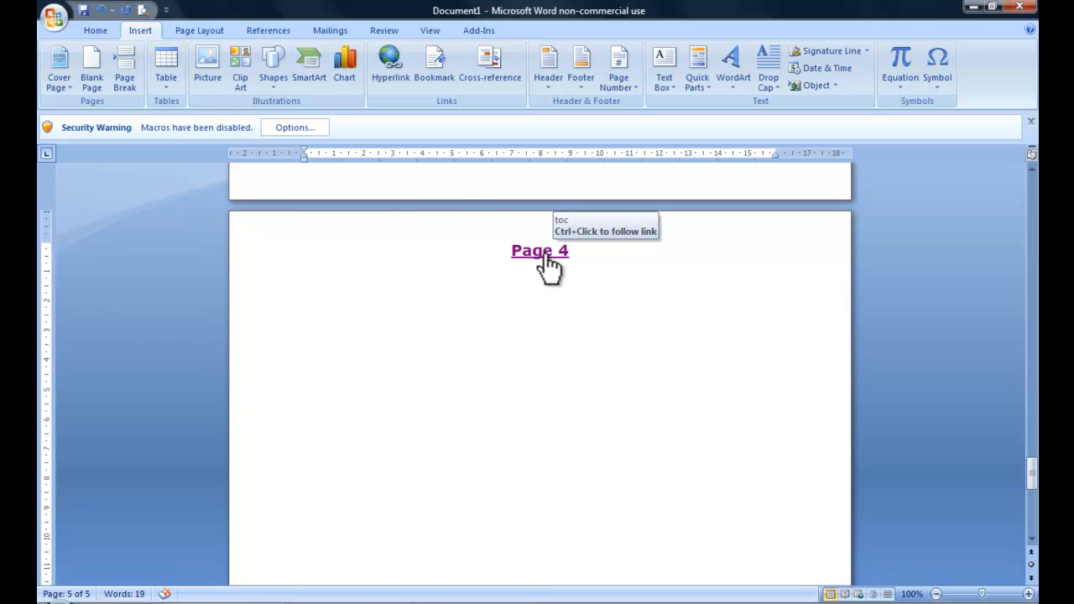
pyautogui.scroll(3)
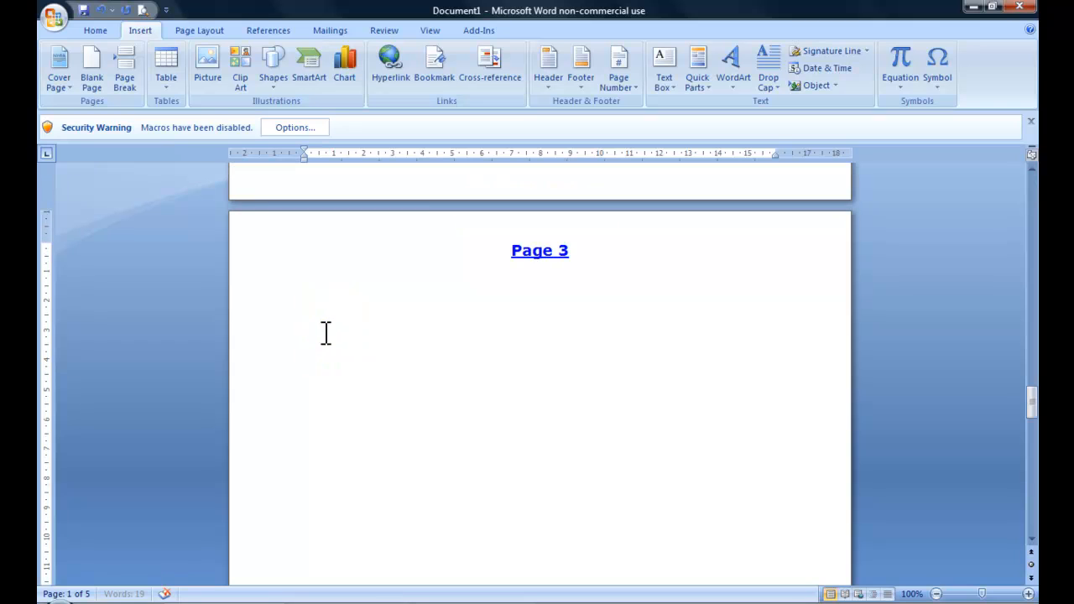
pyautogui.click(541, 250)
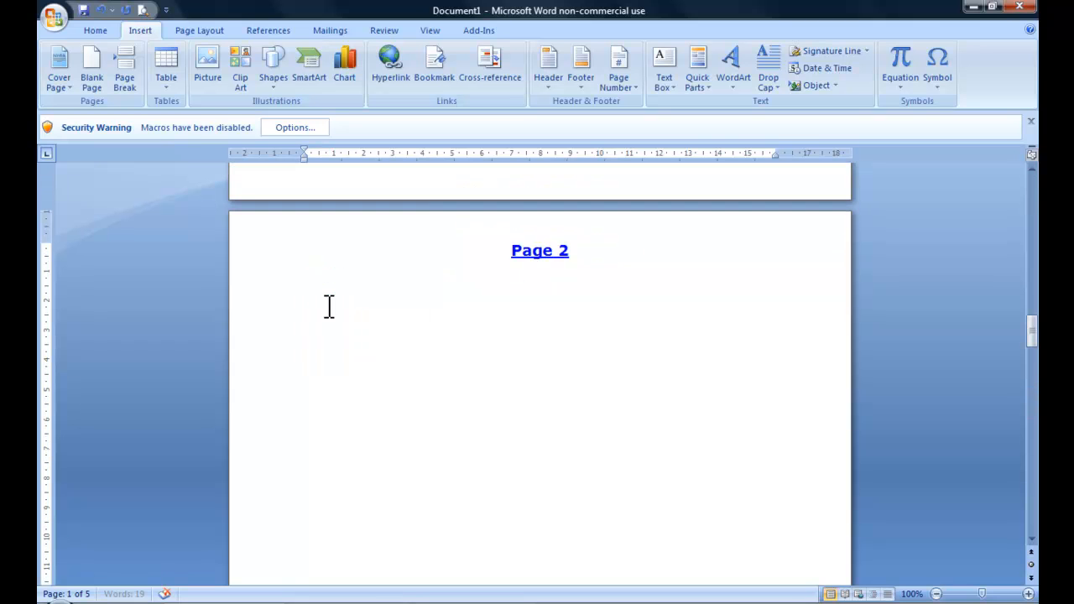
pyautogui.scroll(3)
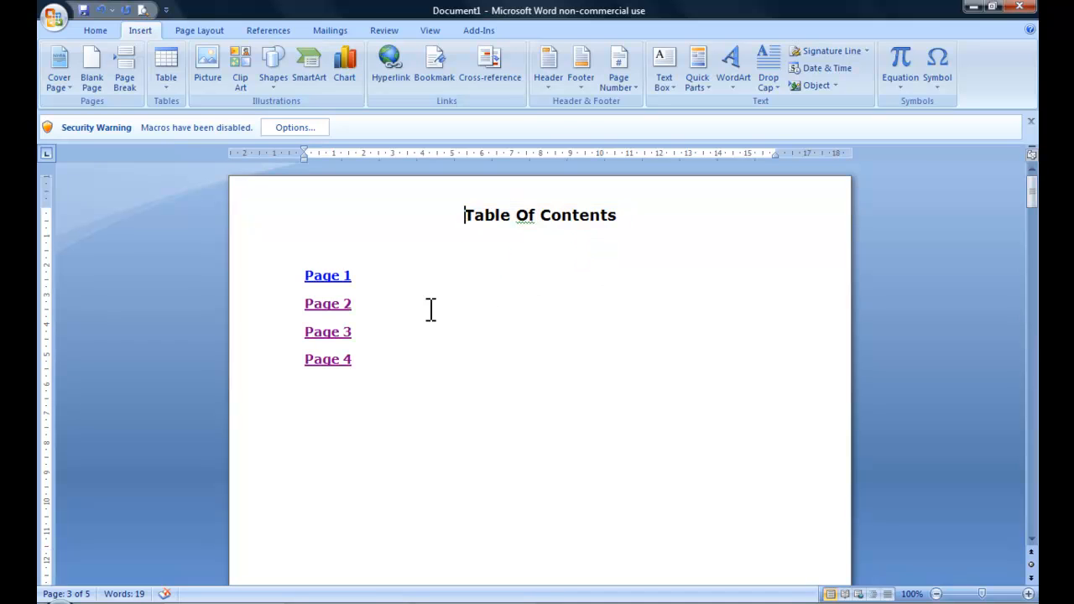
pyautogui.click(327, 276)
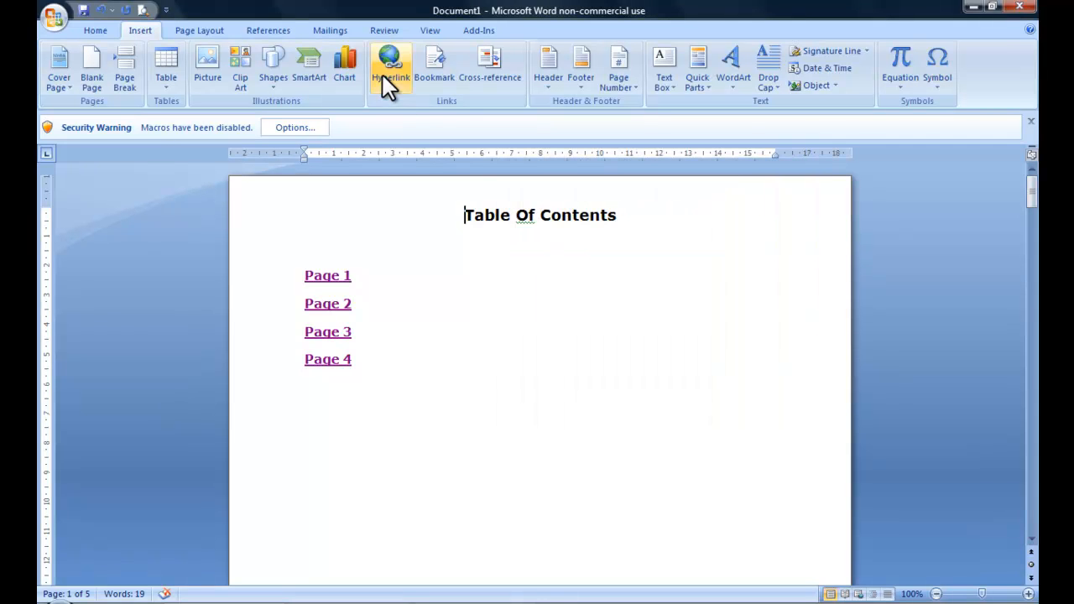
pyautogui.click(390, 65)
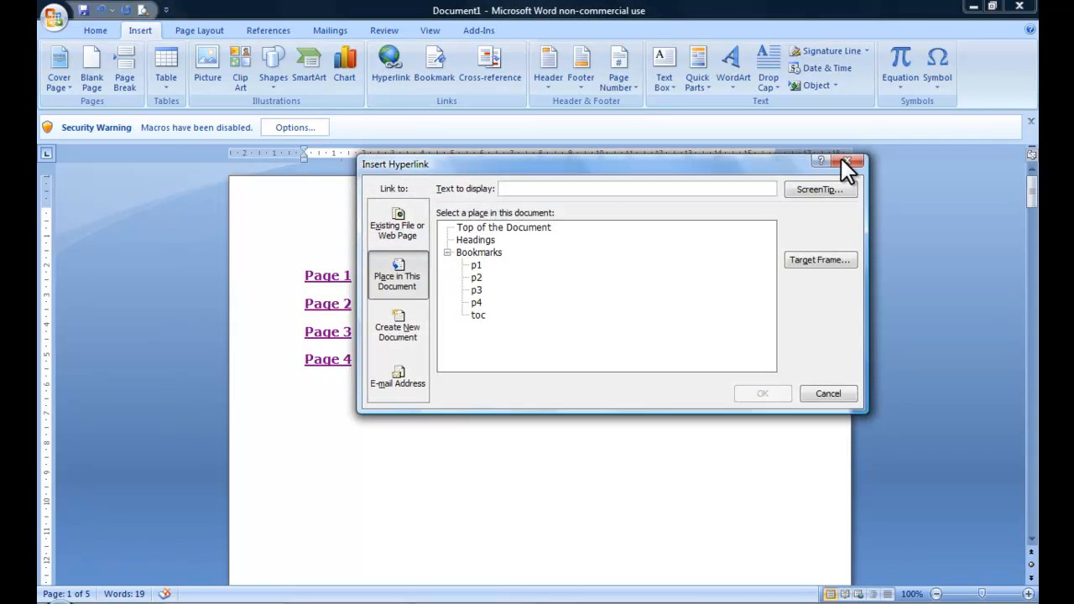
pyautogui.click(846, 161)
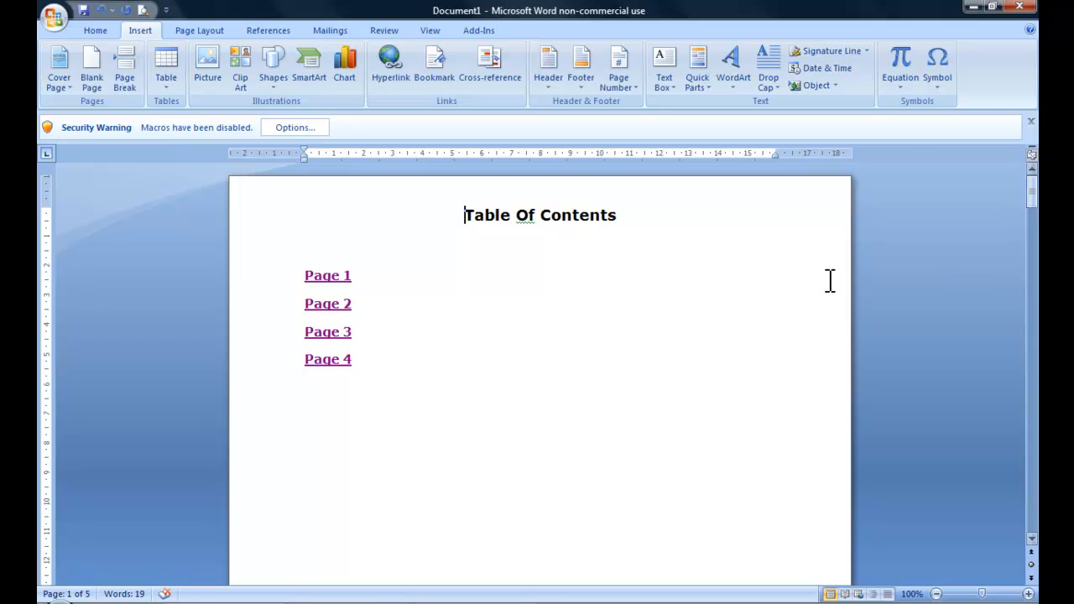
pyautogui.moveTo(470, 215)
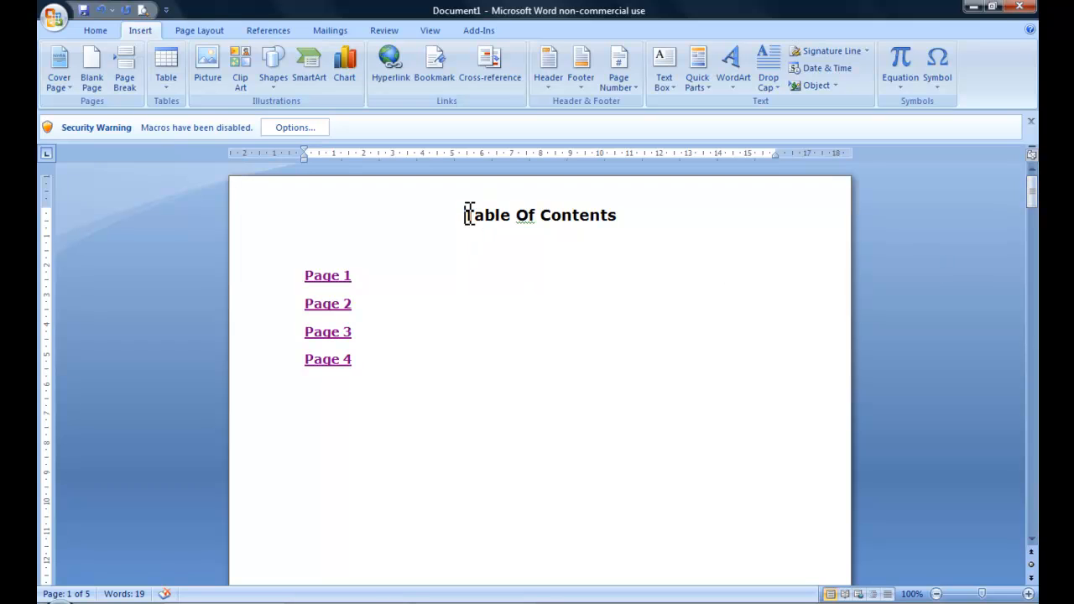
pyautogui.moveTo(399, 118)
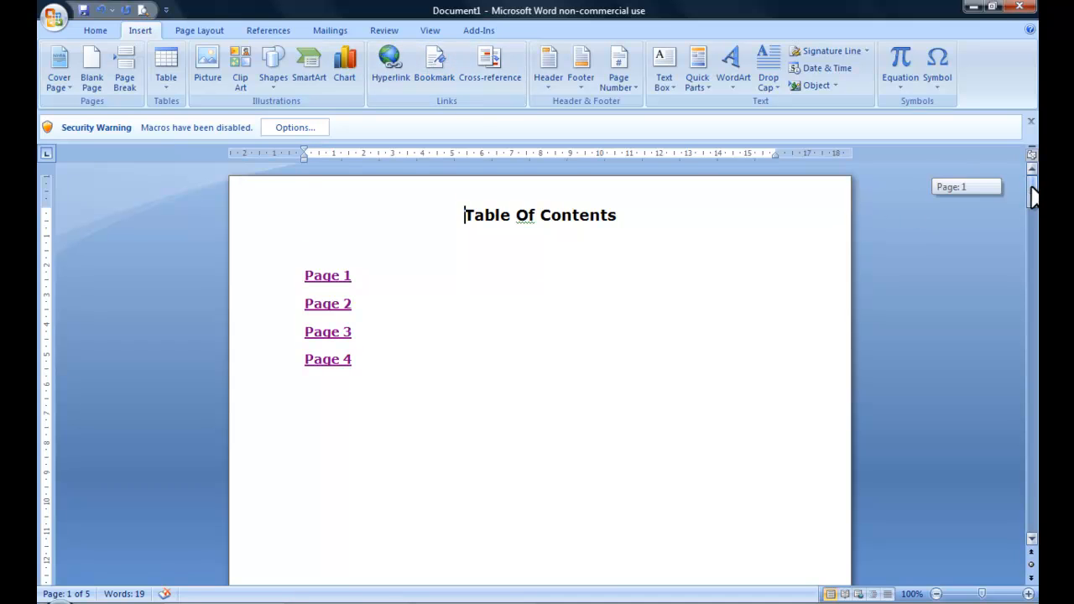
pyautogui.scroll(-3)
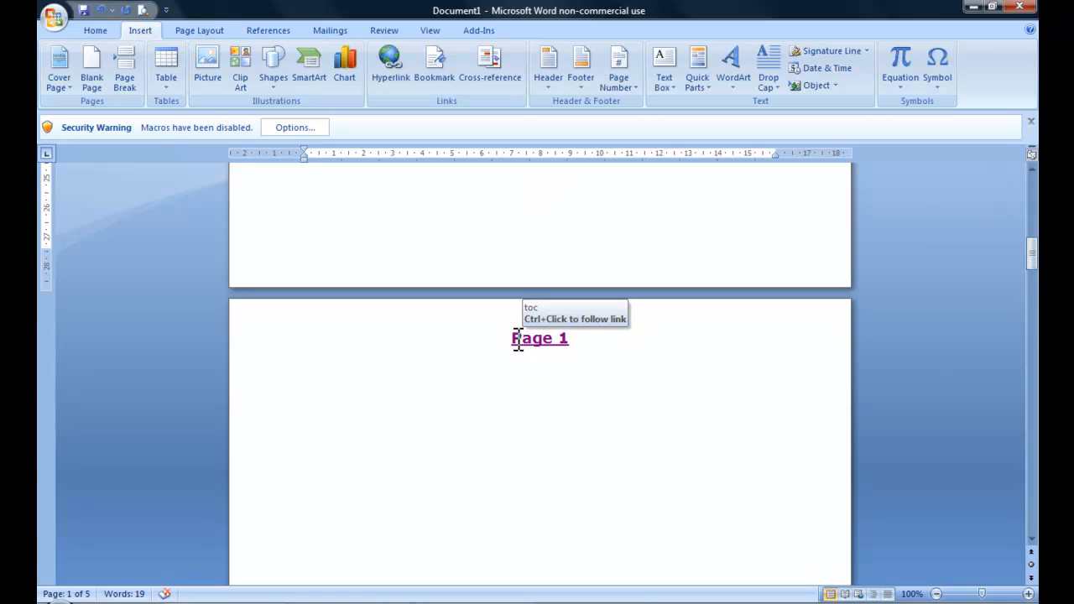
pyautogui.moveTo(535, 224)
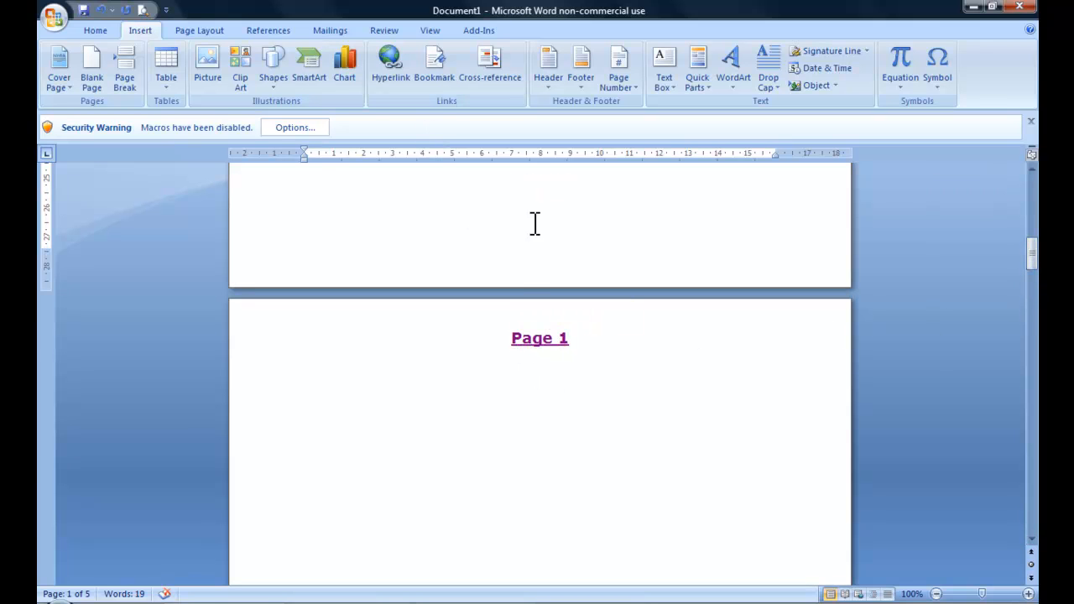
pyautogui.click(389, 63)
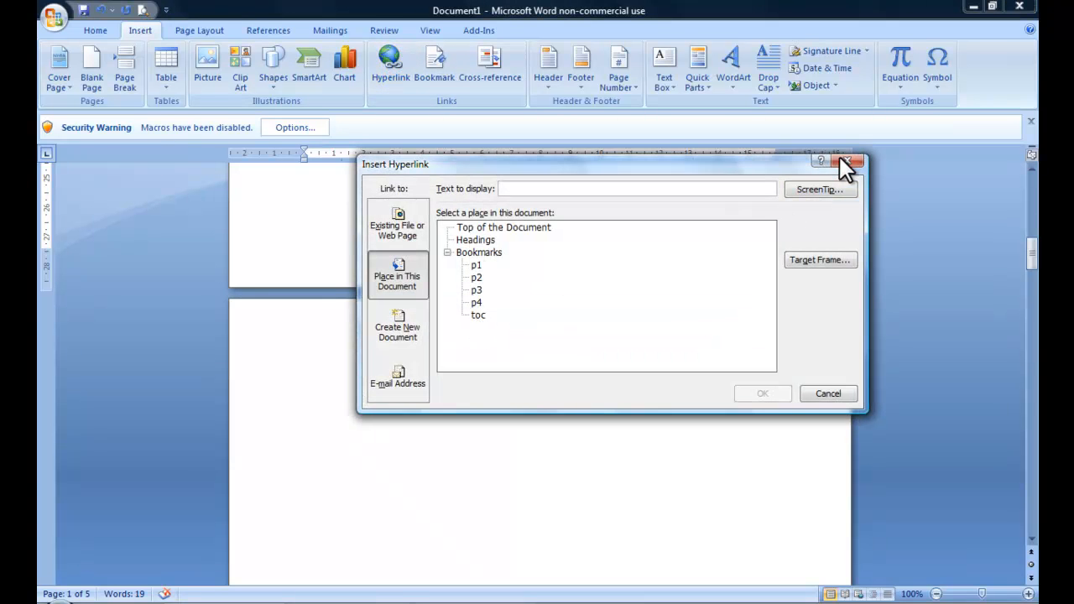
pyautogui.click(846, 161)
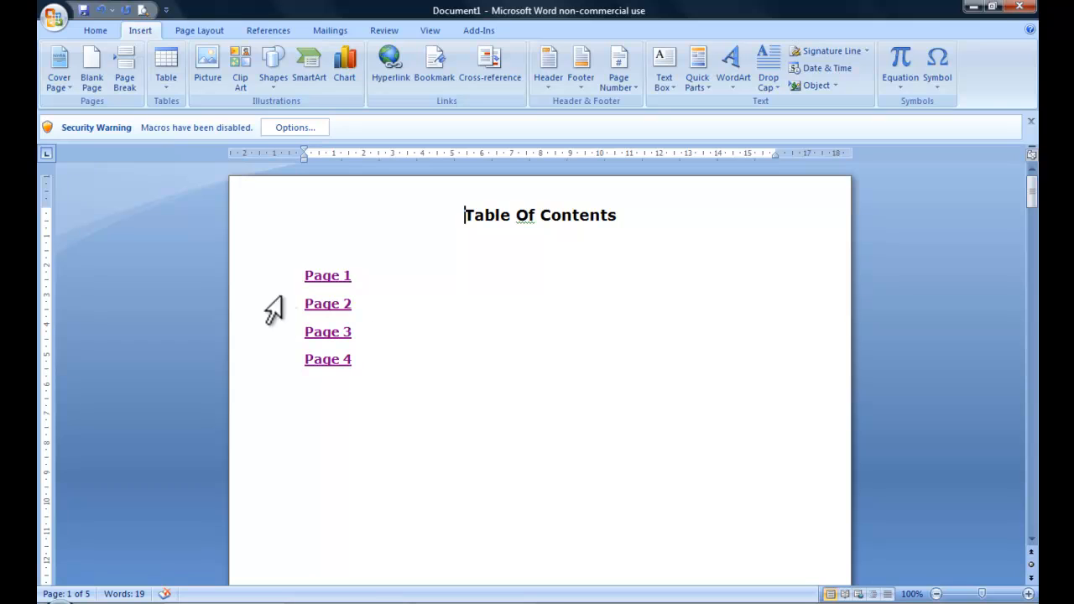
pyautogui.moveTo(344, 334)
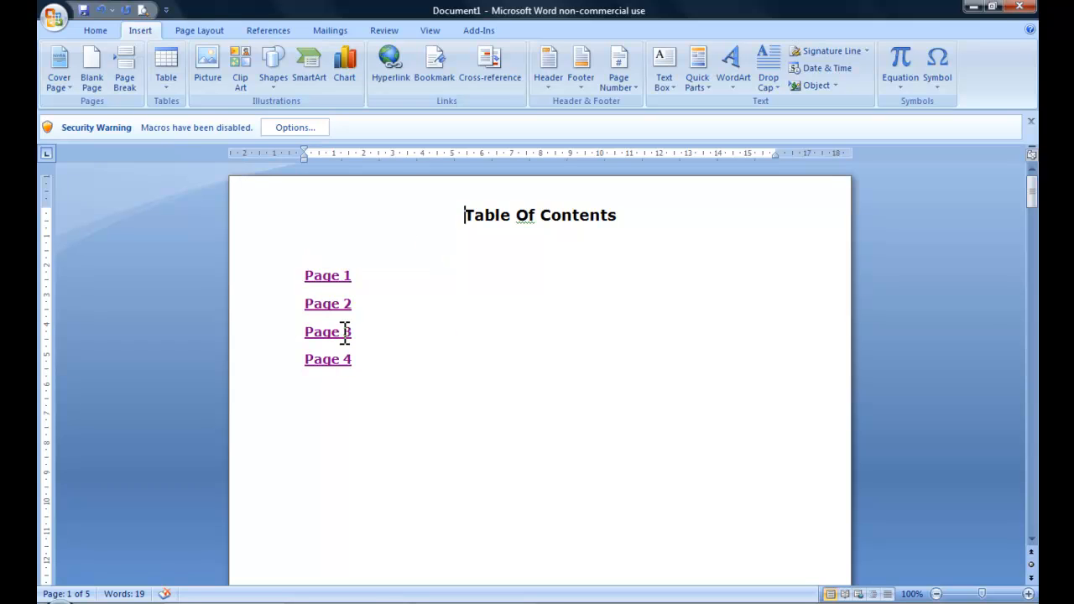
pyautogui.moveTo(484, 460)
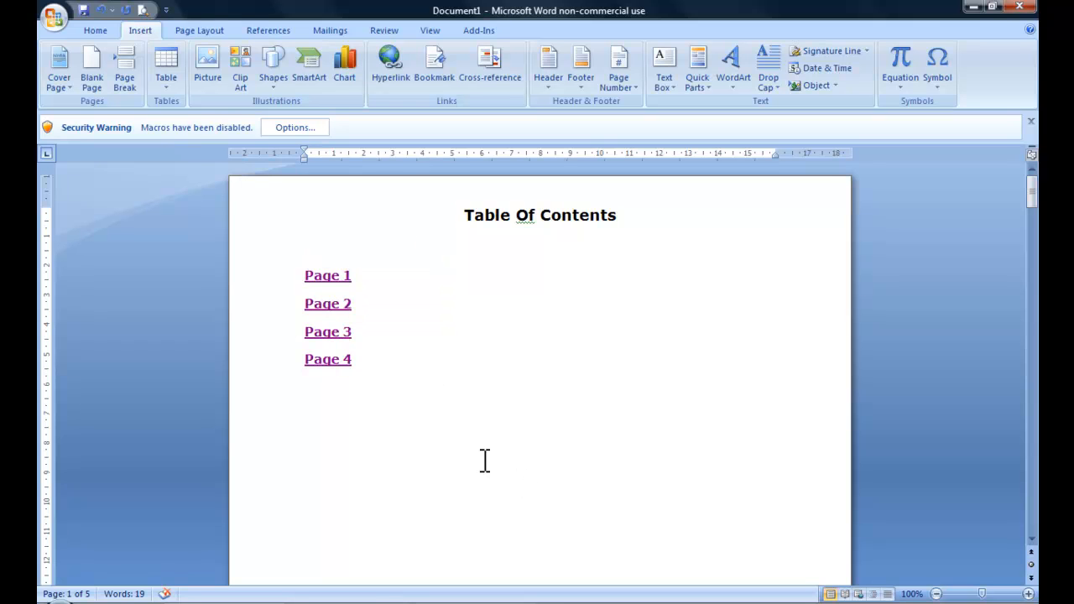
pyautogui.click(465, 215)
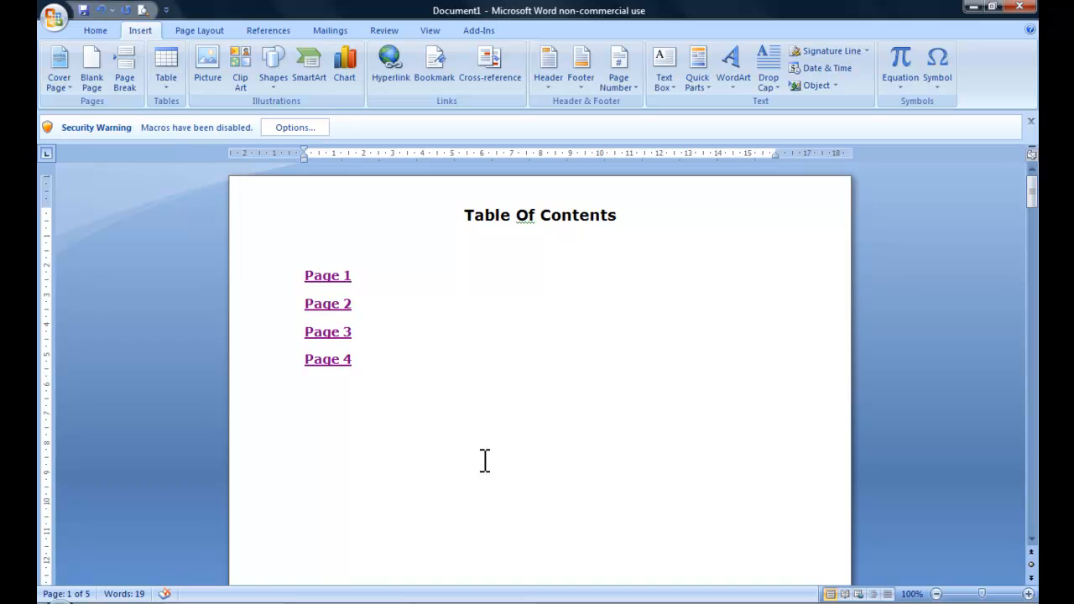
pyautogui.click(465, 215)
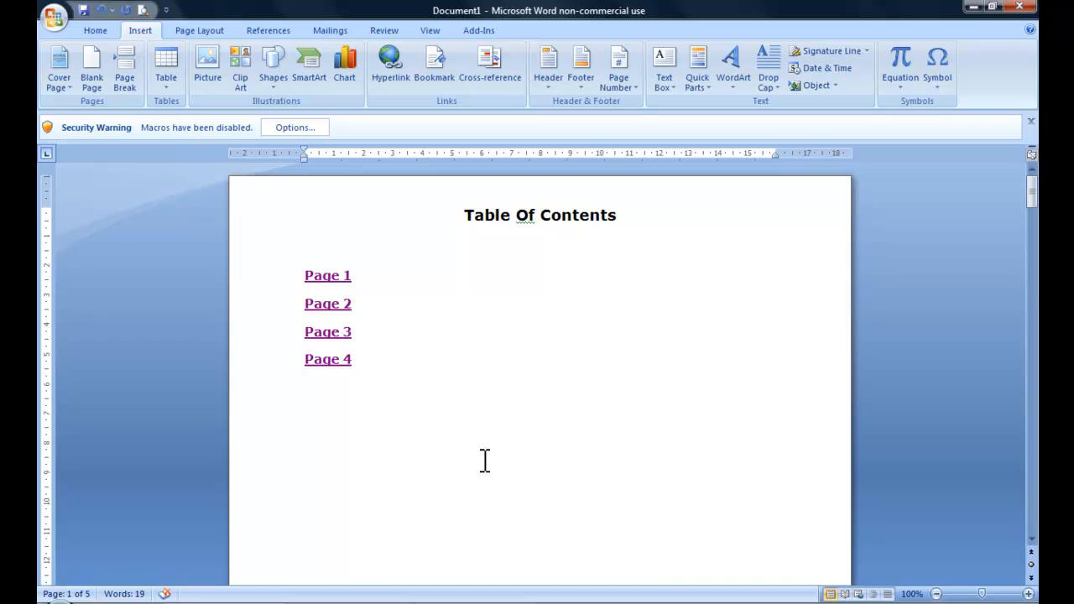
pyautogui.click(464, 215)
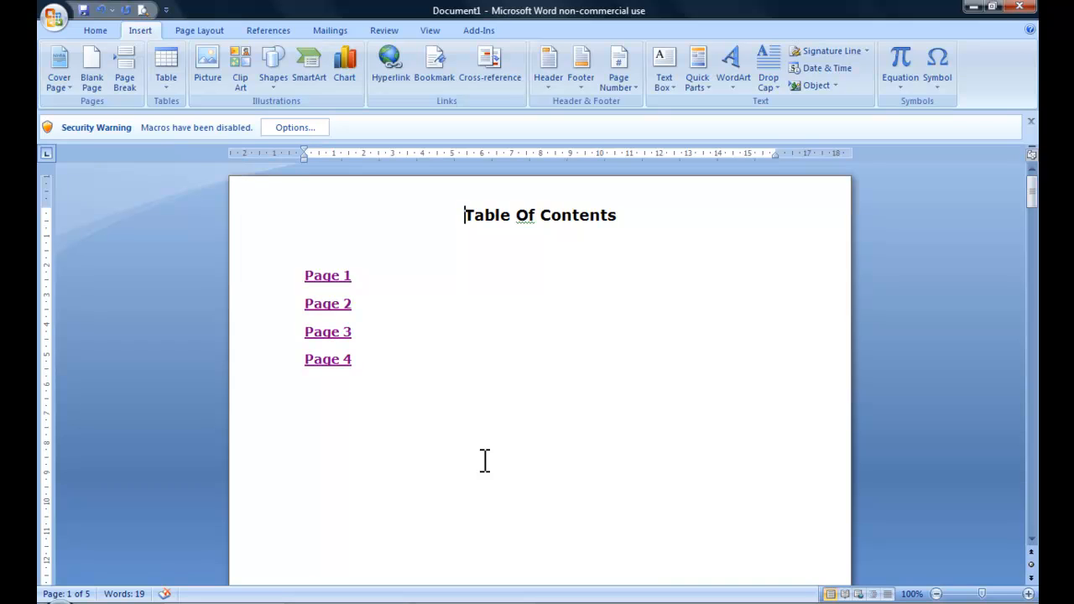